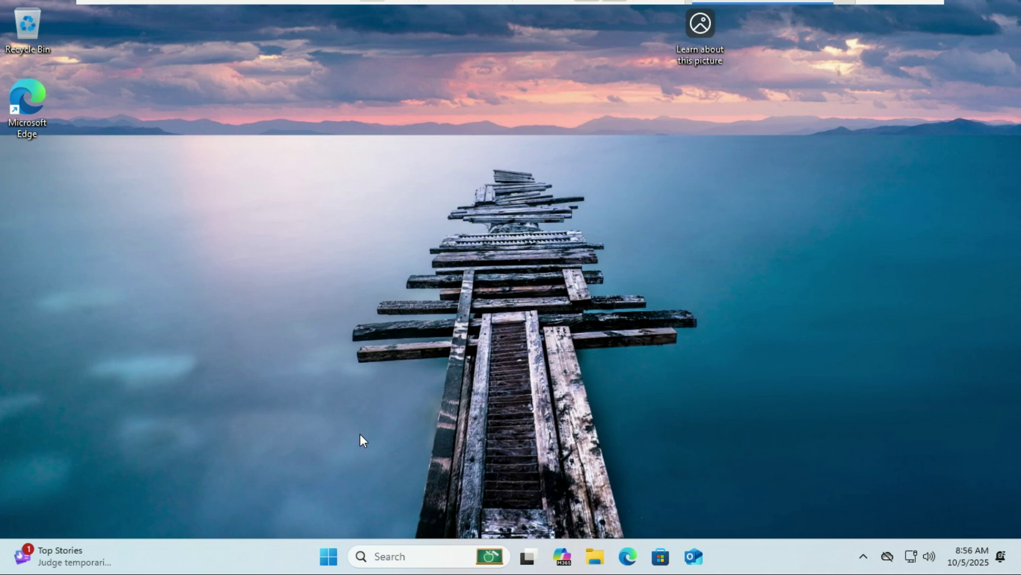
- Launch Microsoft Edge from the taskbar to search Google for ViveTool
click(711, 556)
text(ViveTool)
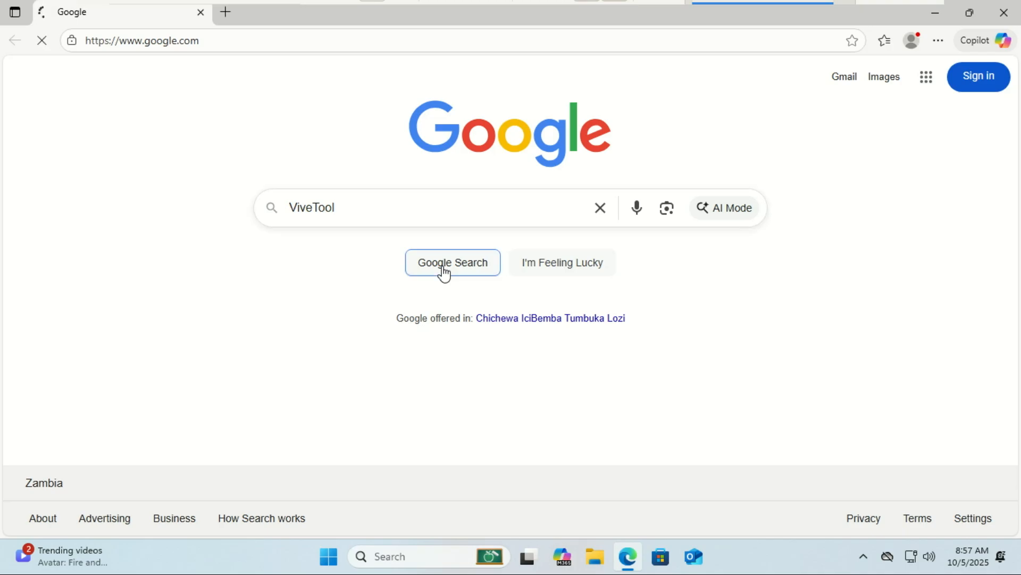
- Search Google for ViveTool and open the thebookisclosed/ViVe releases page on GitHub
click(451, 262)
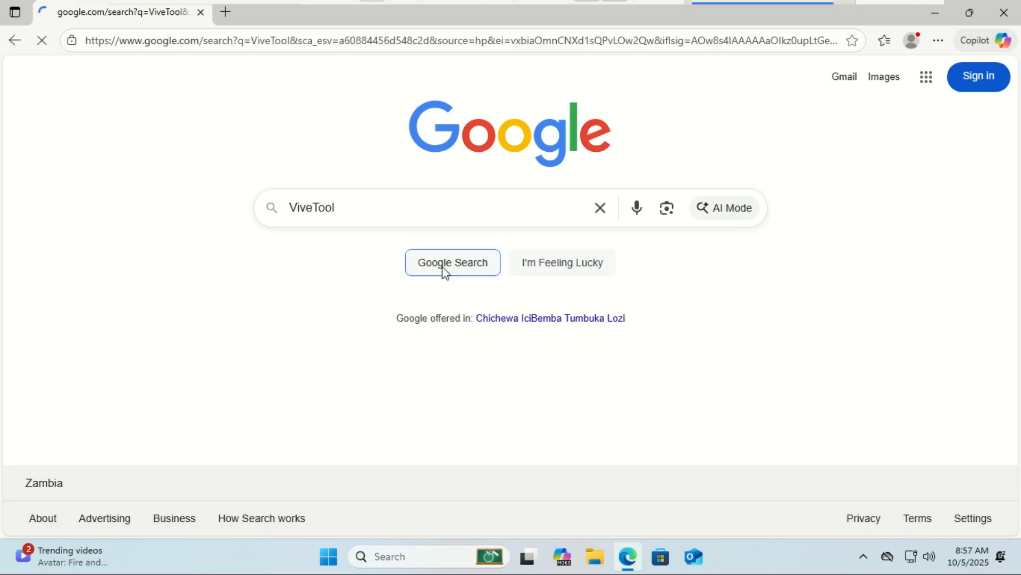
click(454, 262)
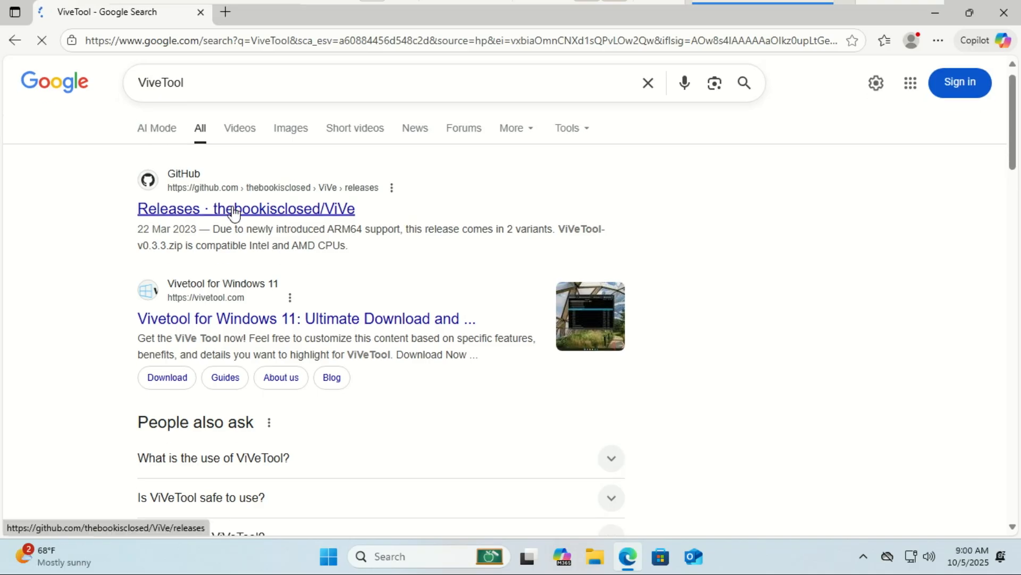
click(230, 209)
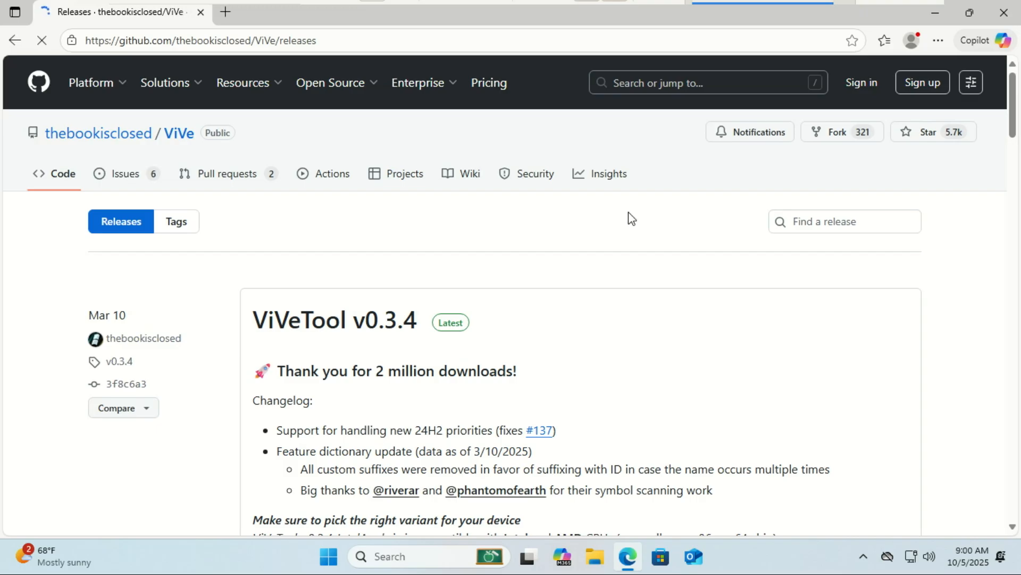
- Download ViVeTool-v0.3.4-IntelAmd.zip from the release Assets
scroll(down, 3)
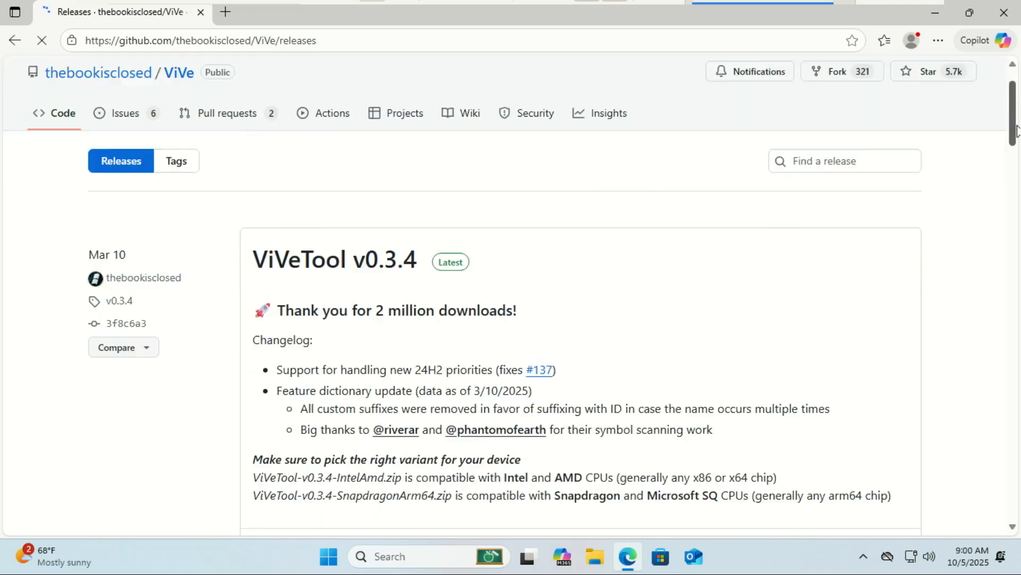
scroll(down, 3)
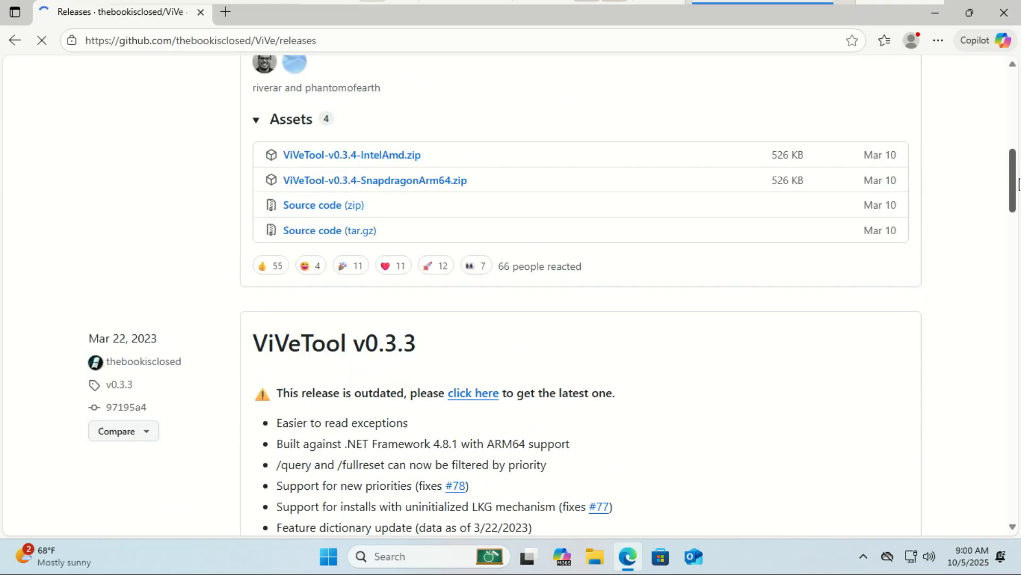
scroll(up, 3)
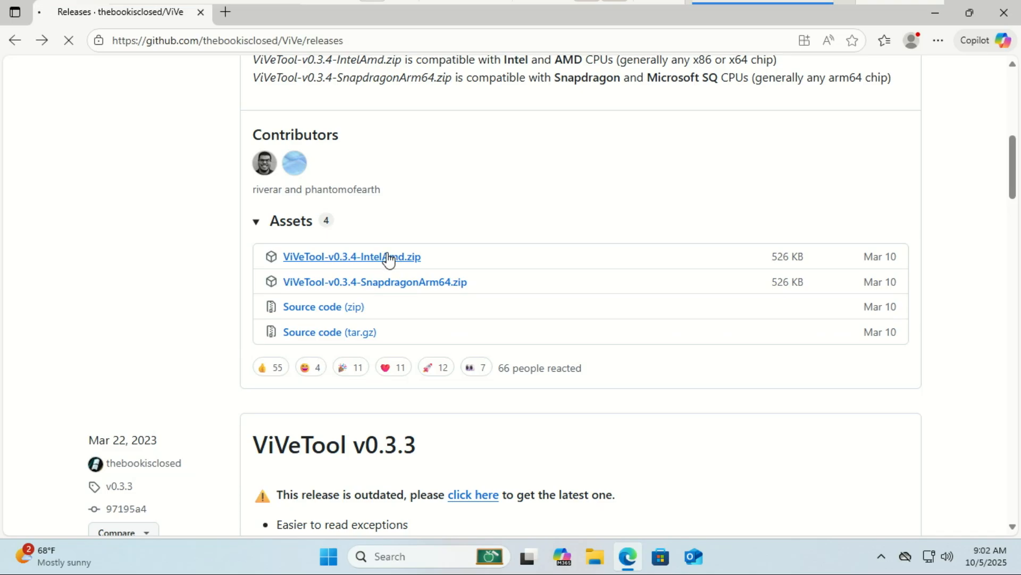
click(351, 256)
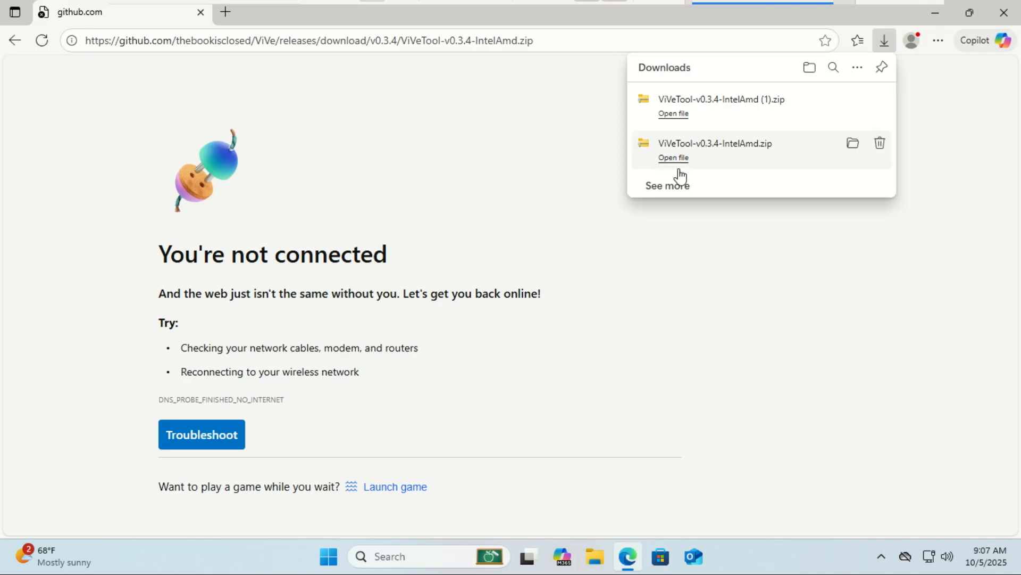
mouse_move(852, 102)
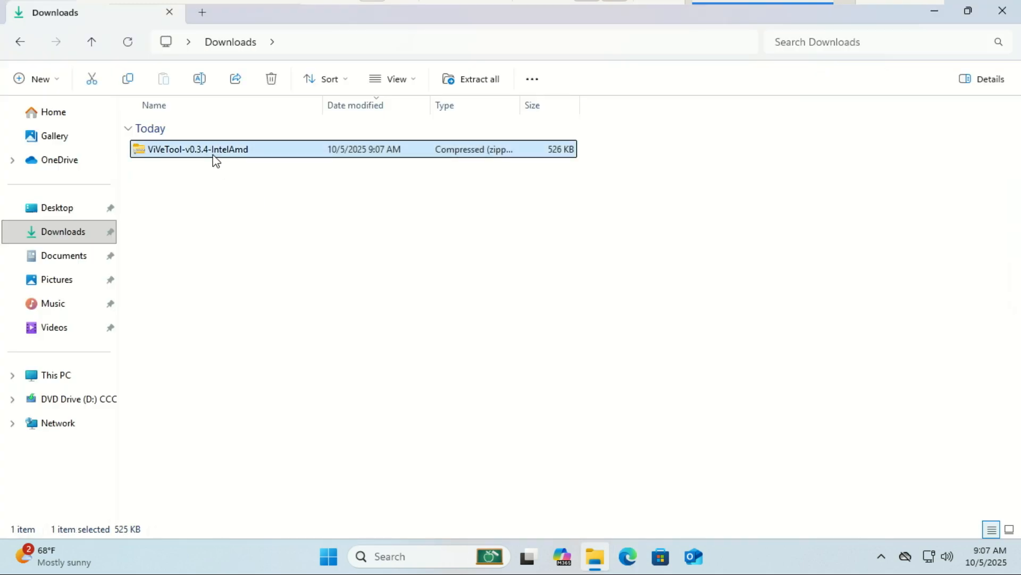
- Extract the ViVeTool zip into the Downloads folder
right_click(200, 149)
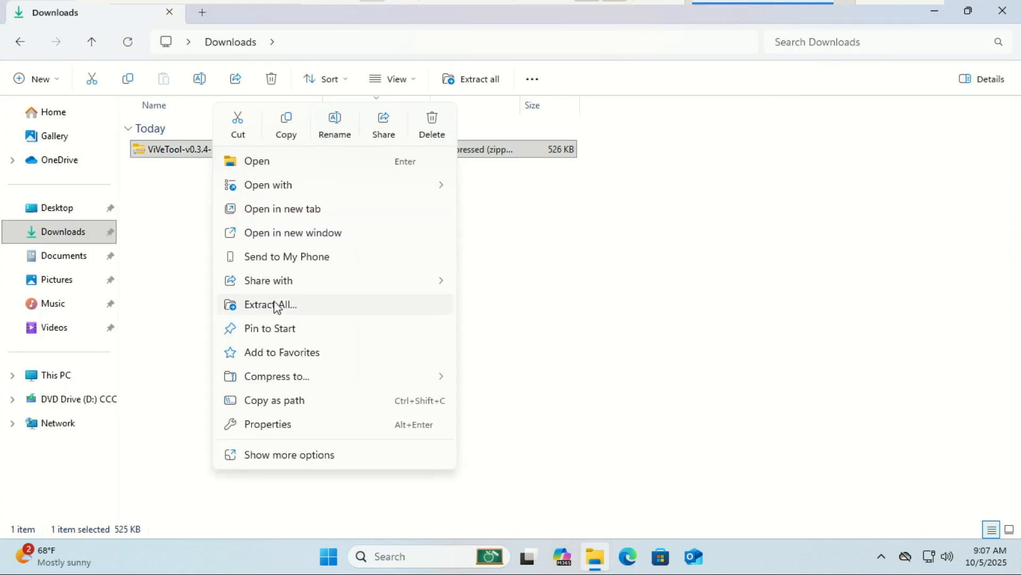
click(270, 304)
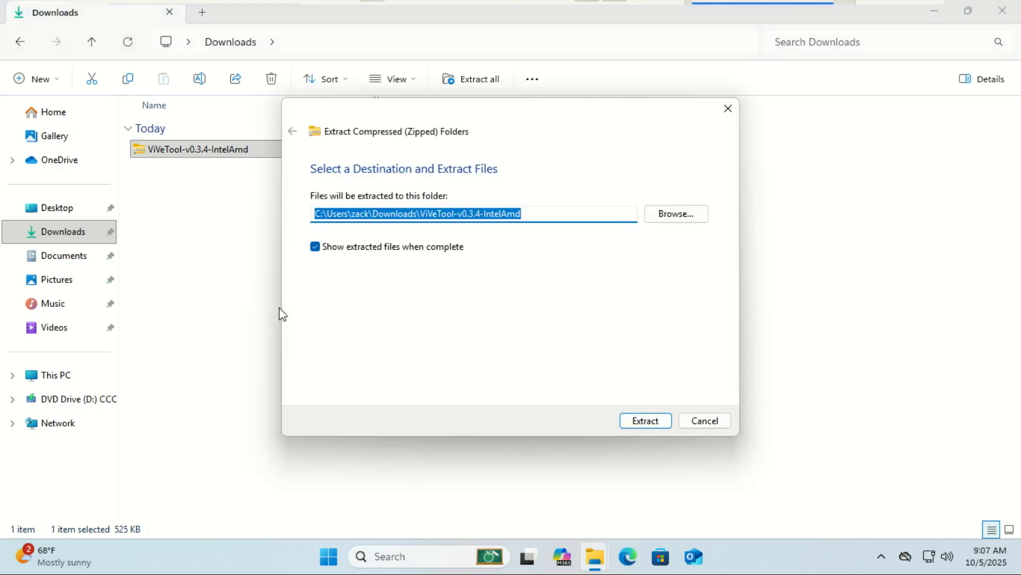
click(645, 420)
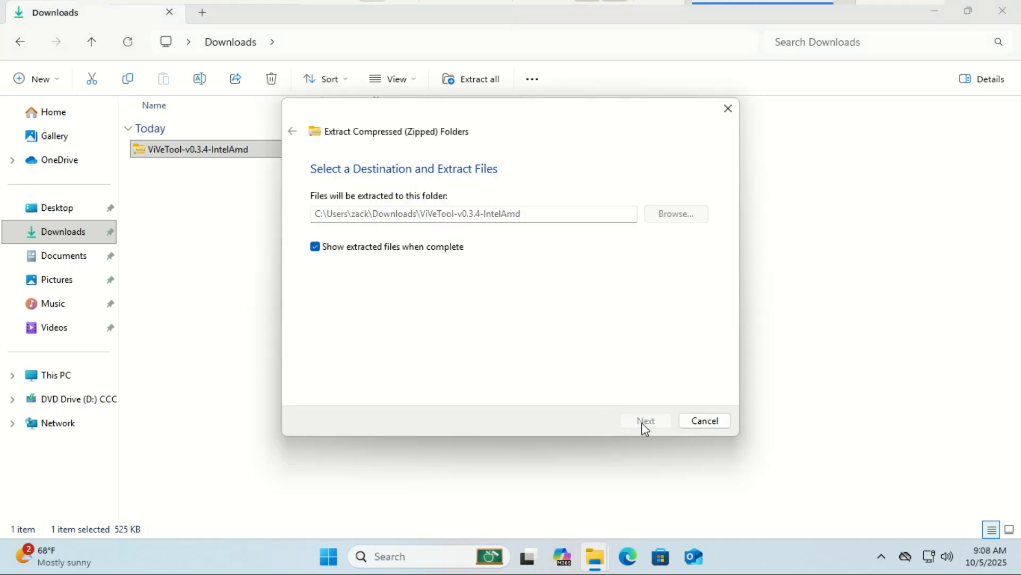
click(645, 420)
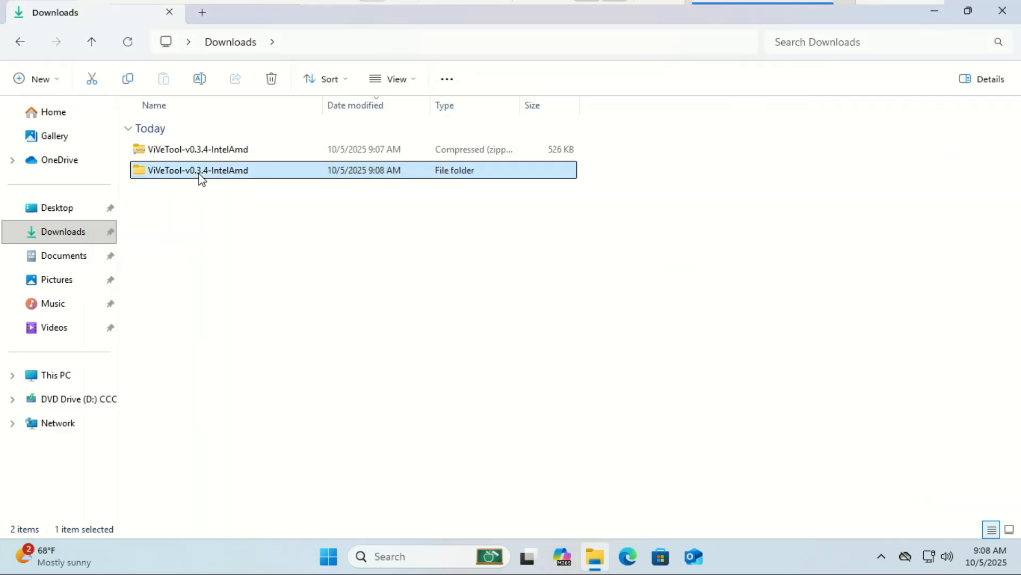
- Rename the extracted folder to ViVeTool and copy it
right_click(202, 170)
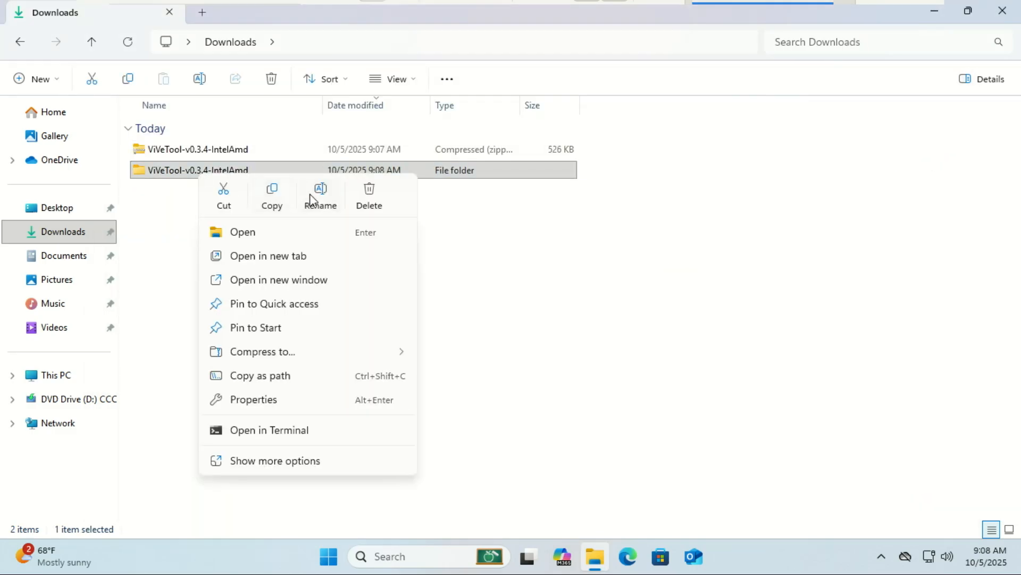
click(320, 196)
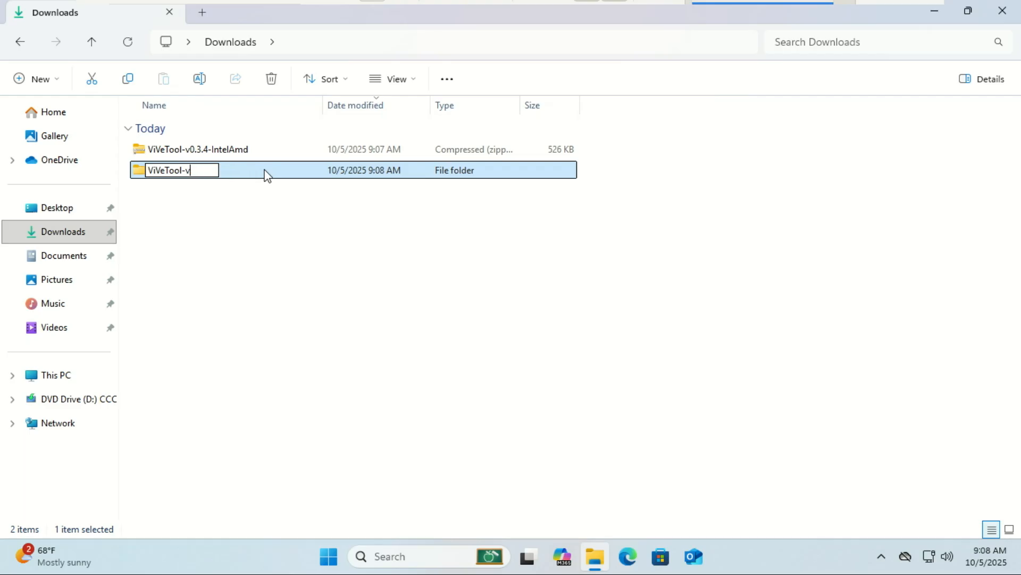
key(Enter)
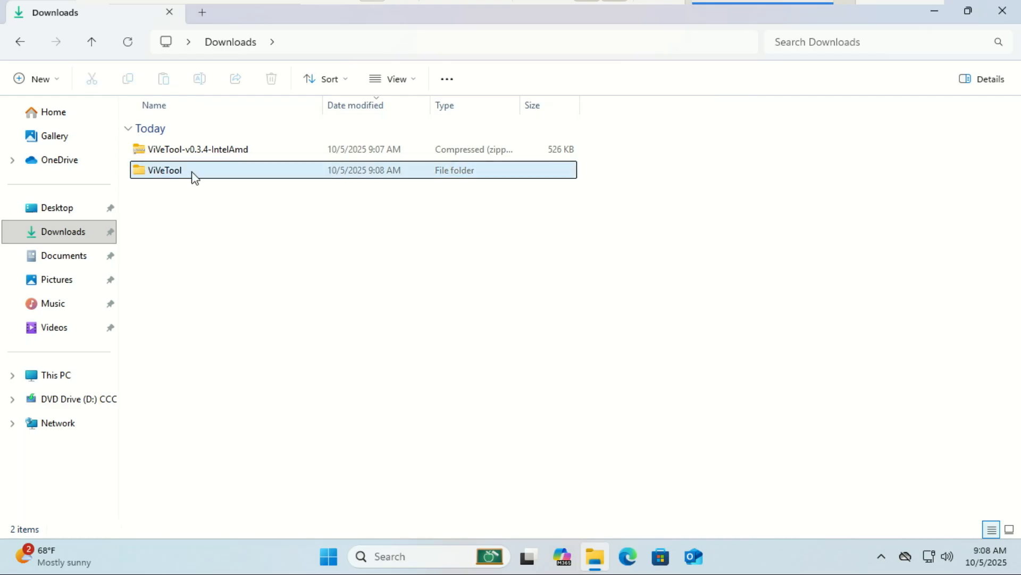
right_click(172, 171)
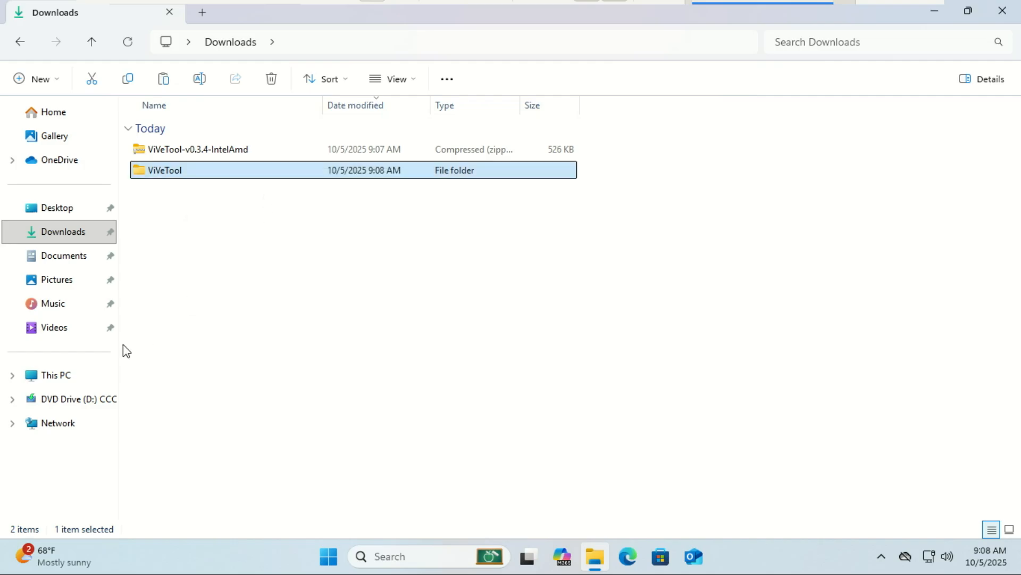
- Paste the ViVeTool folder into the root of Local Disk (C:) and close File Explorer
click(56, 375)
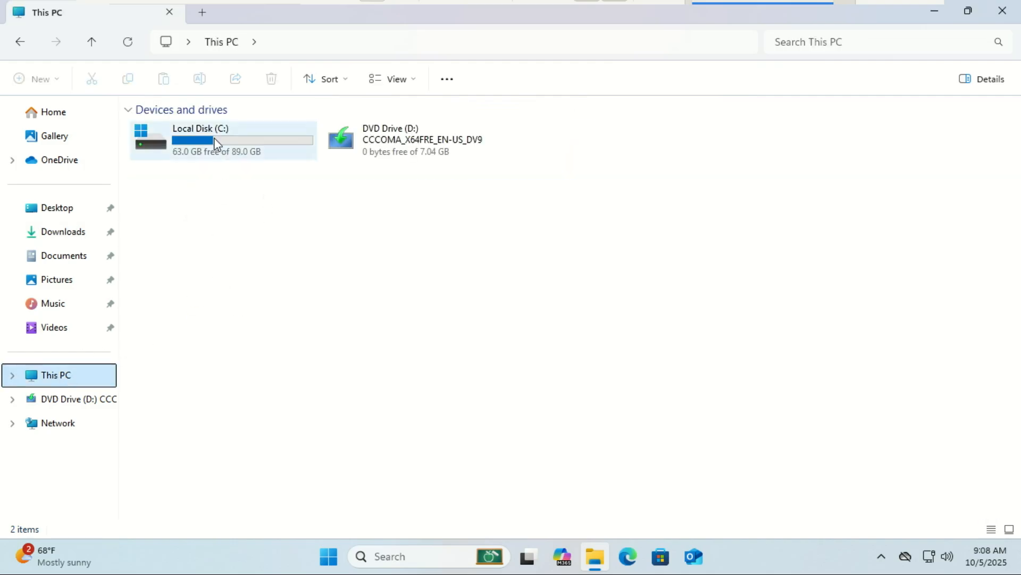
double_click(215, 143)
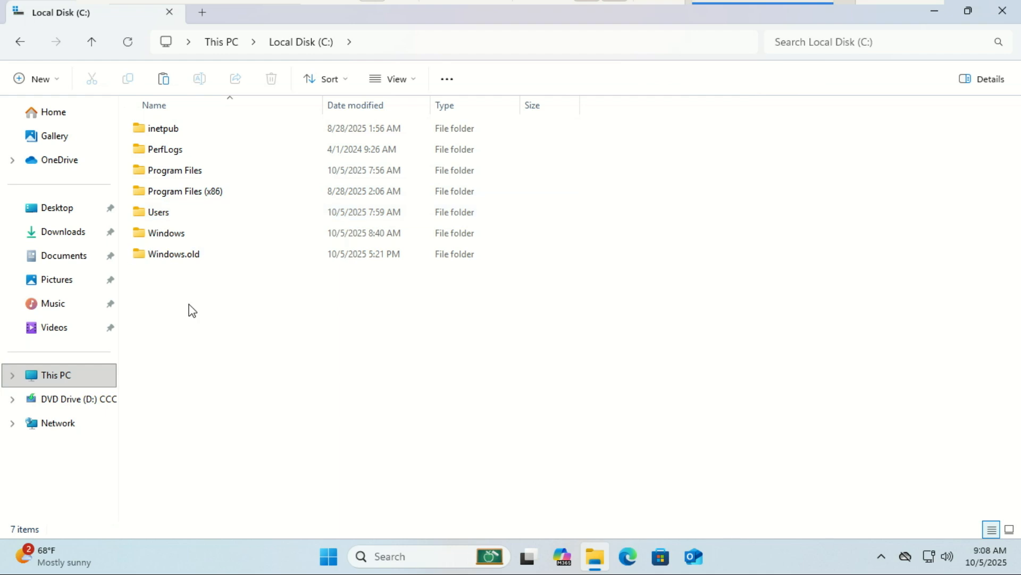
right_click(192, 310)
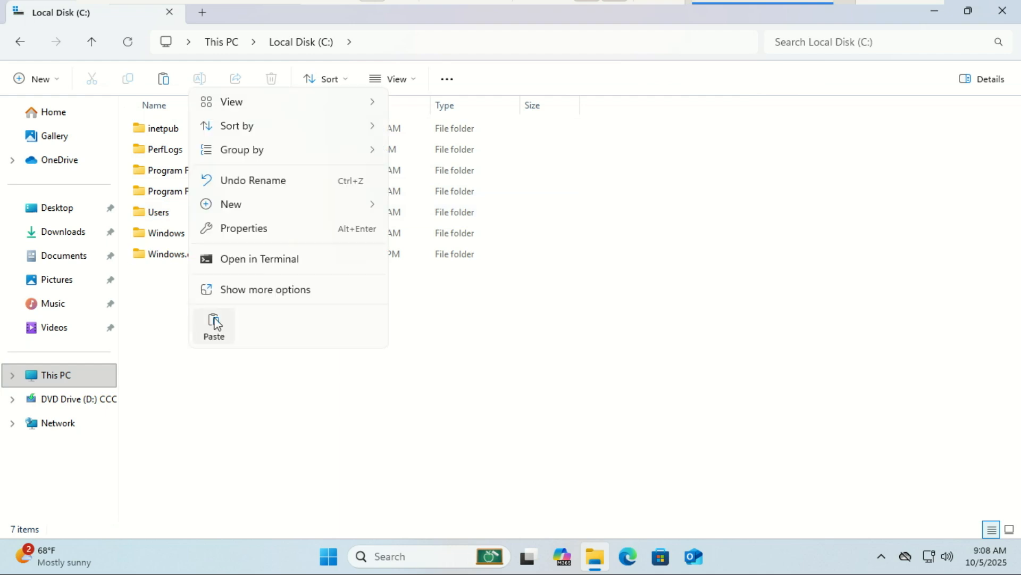
click(214, 323)
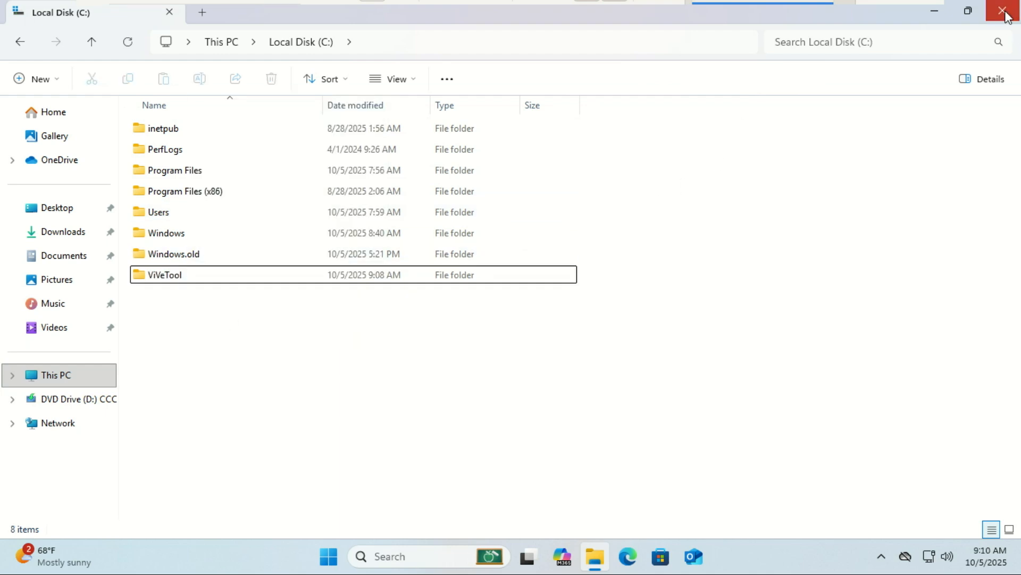
click(997, 12)
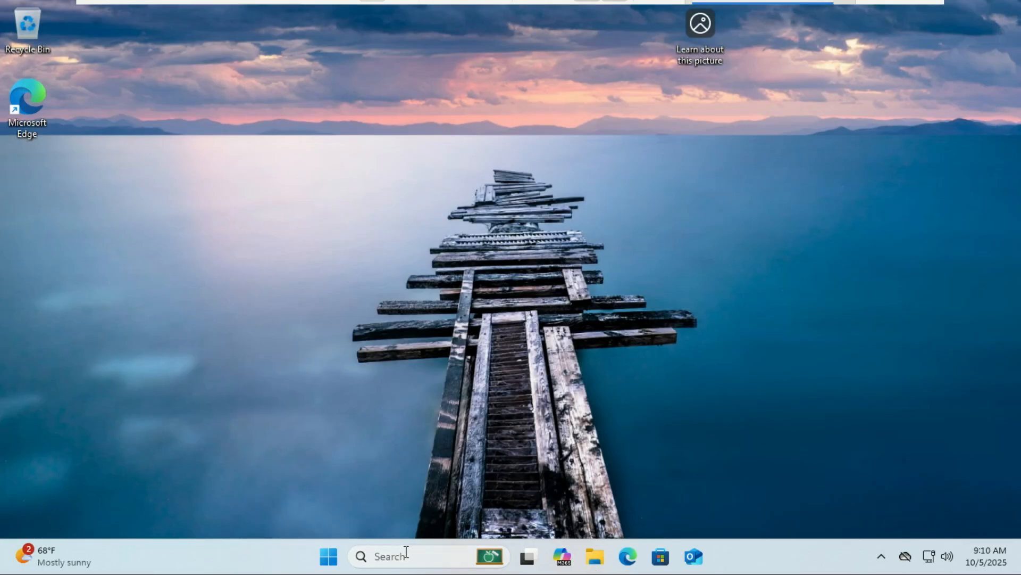
- Search for cmd and launch Command Prompt as administrator
text(cmd)
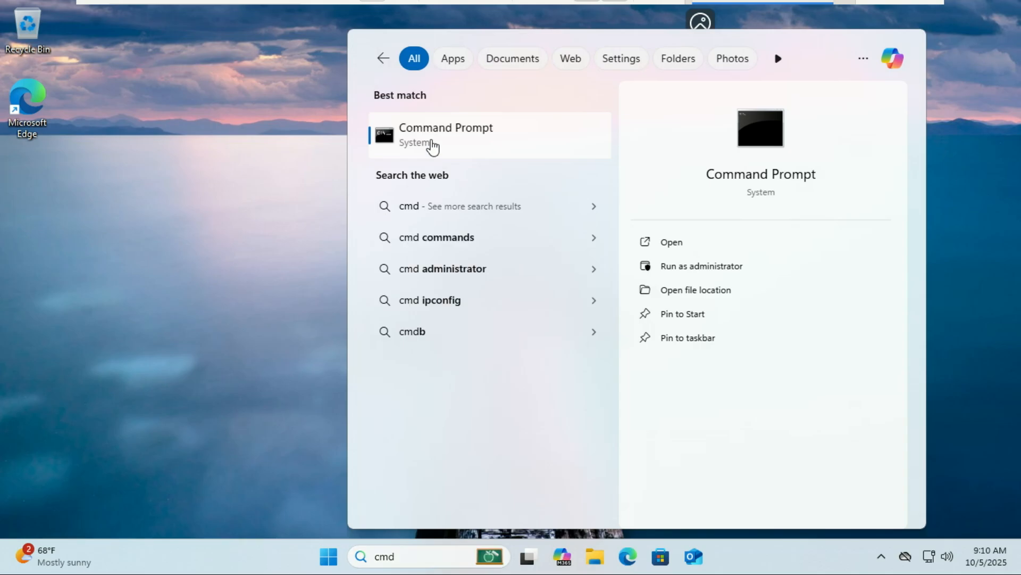
right_click(438, 138)
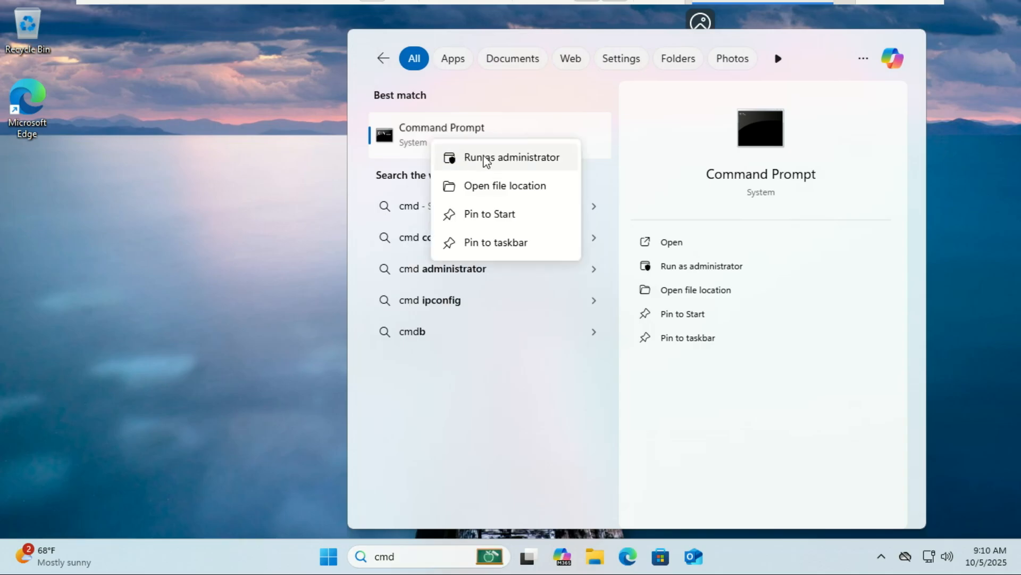
click(496, 158)
text(cd C:)
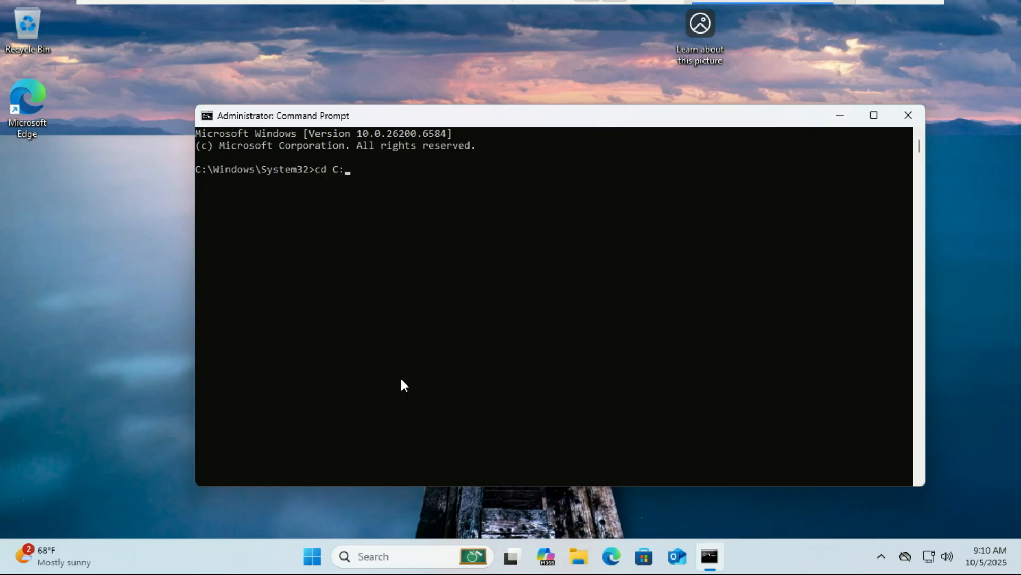
- Change into C:\ViVeTool and enable feature IDs 57048226 and 47205210 with vivetool
text(\ViVeTool)
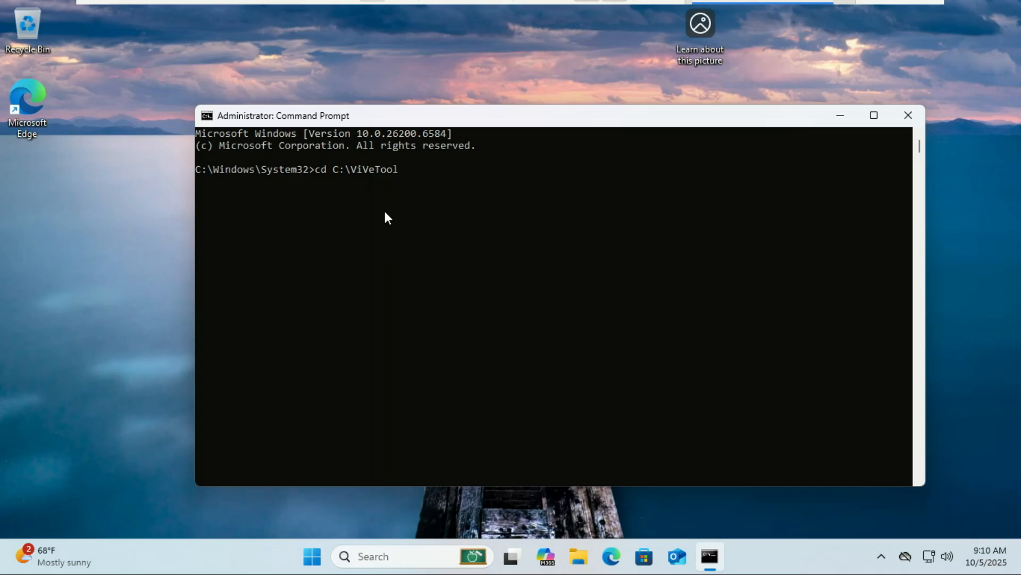
key(Enter)
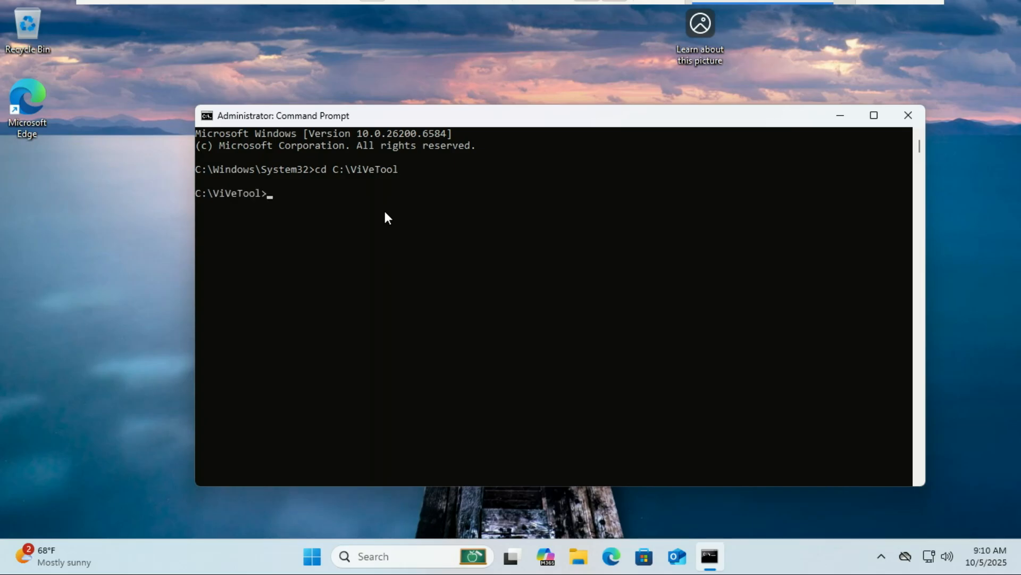
text(vivetool /enable /id:57048226)
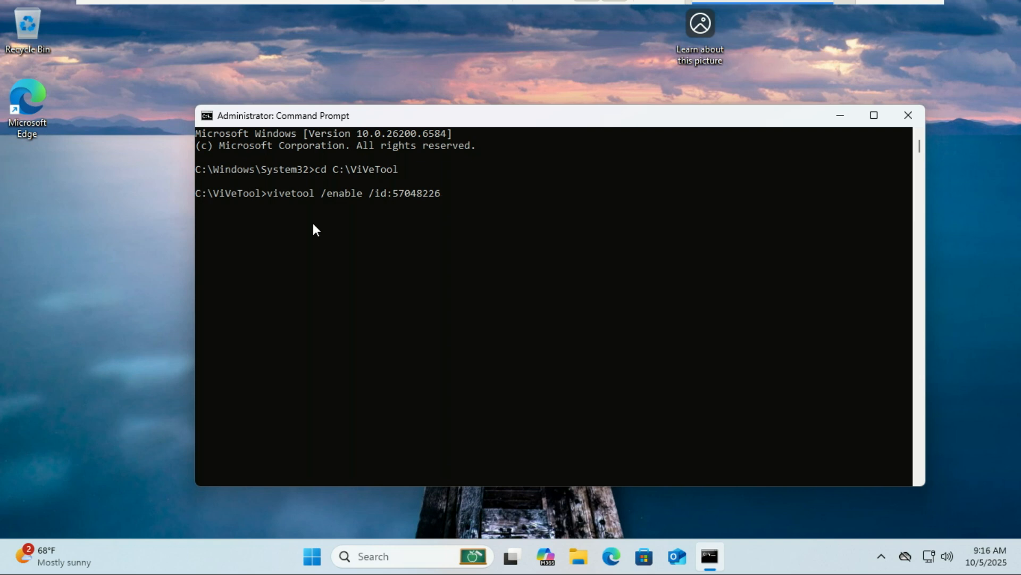
key(Enter)
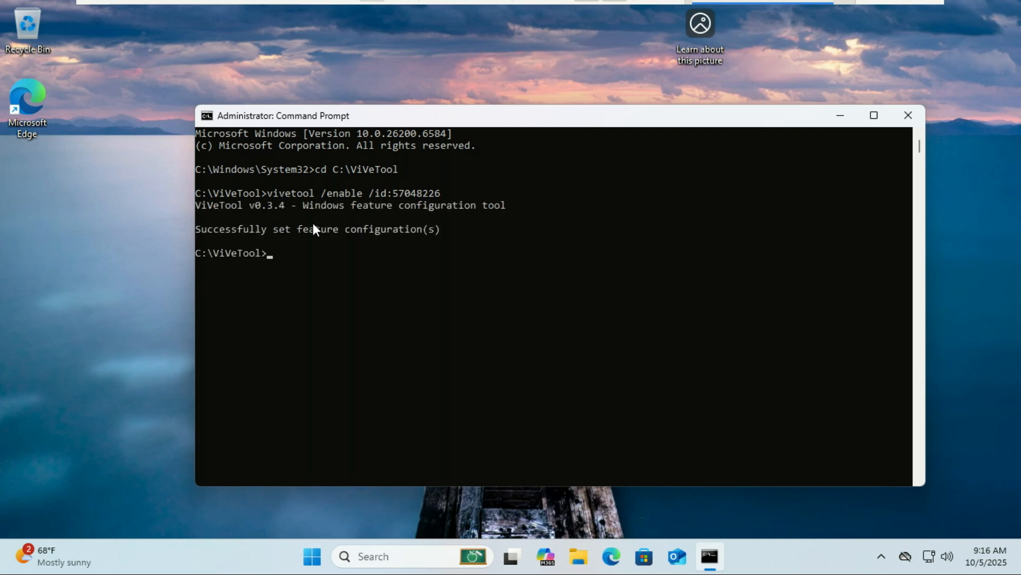
mouse_move(655, 154)
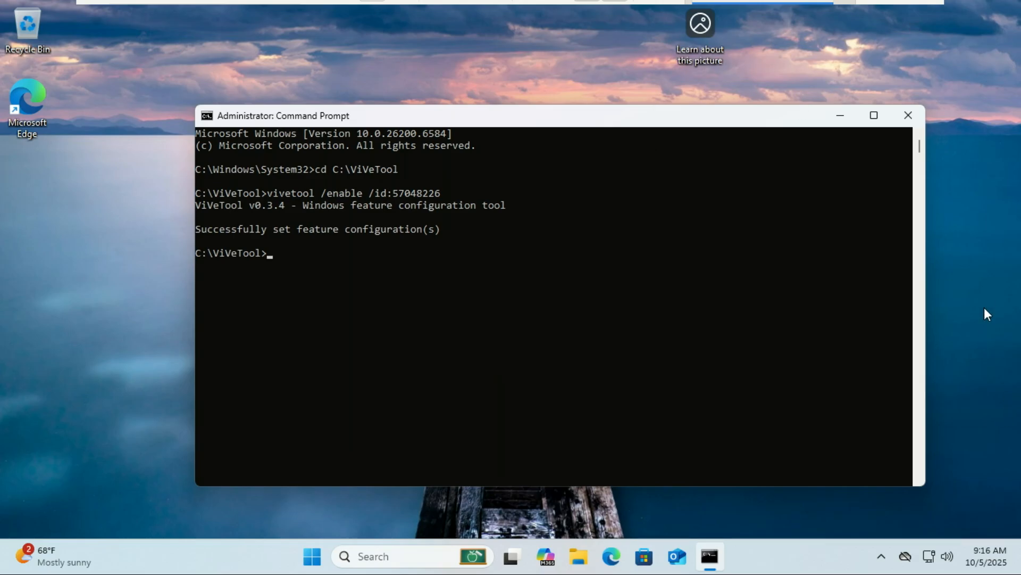
text(vivetool /enable /id:47205210)
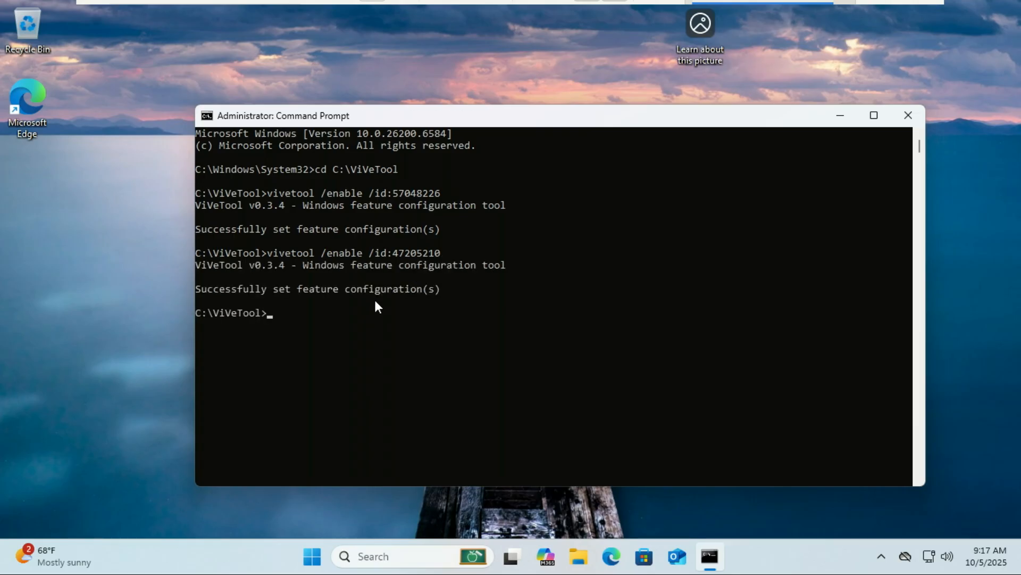
mouse_move(381, 306)
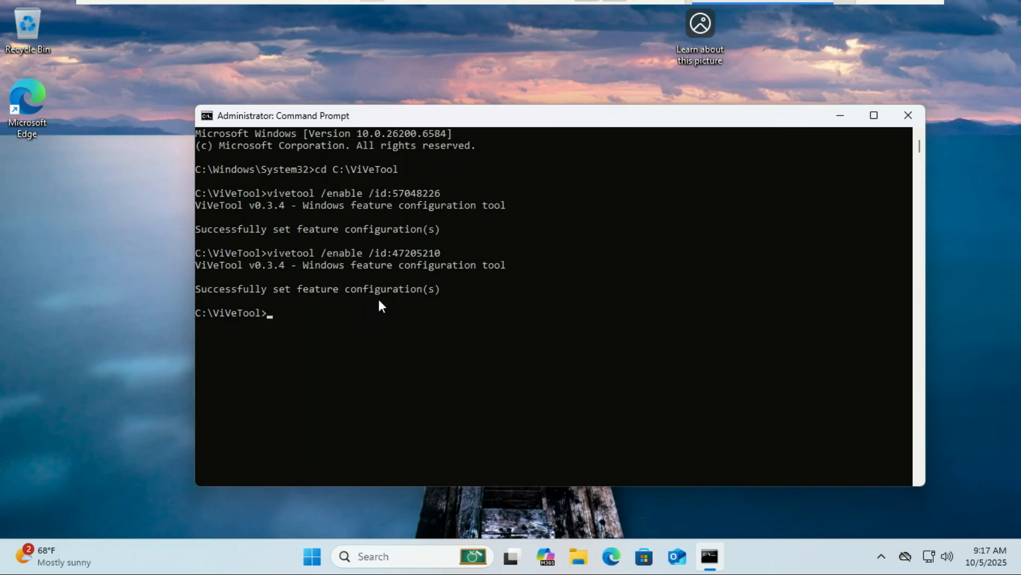
mouse_move(438, 310)
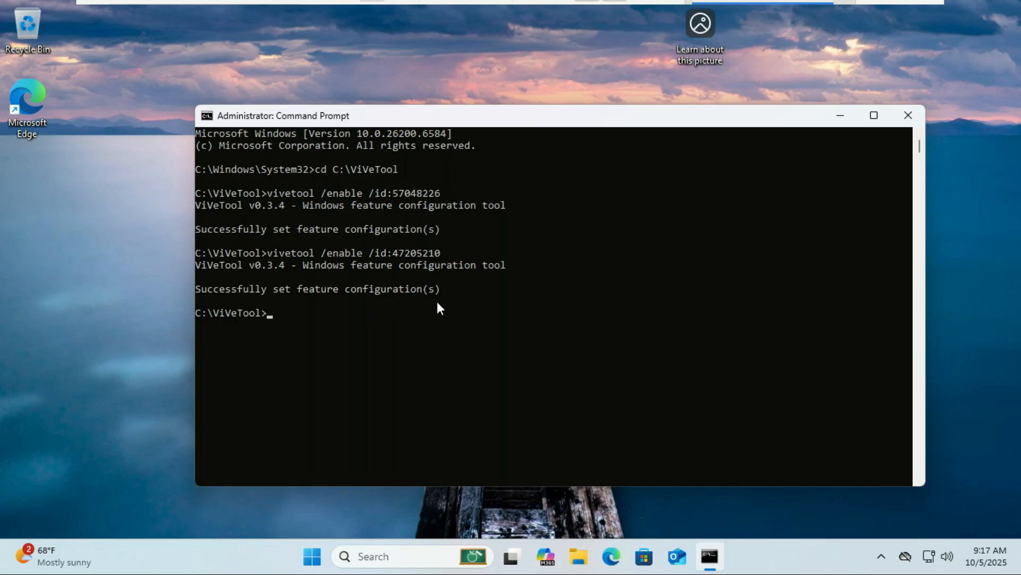
mouse_move(649, 228)
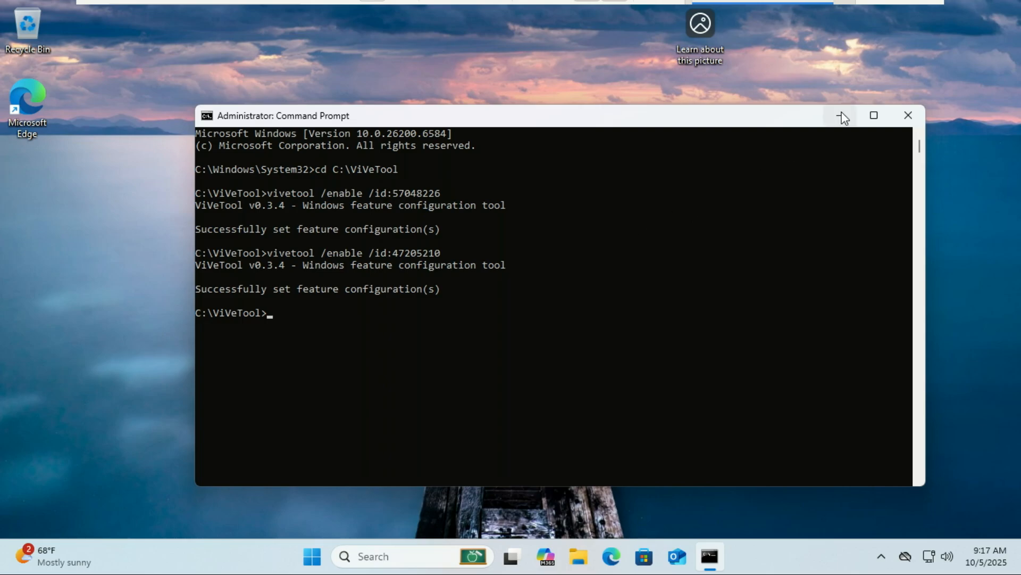
mouse_move(381, 306)
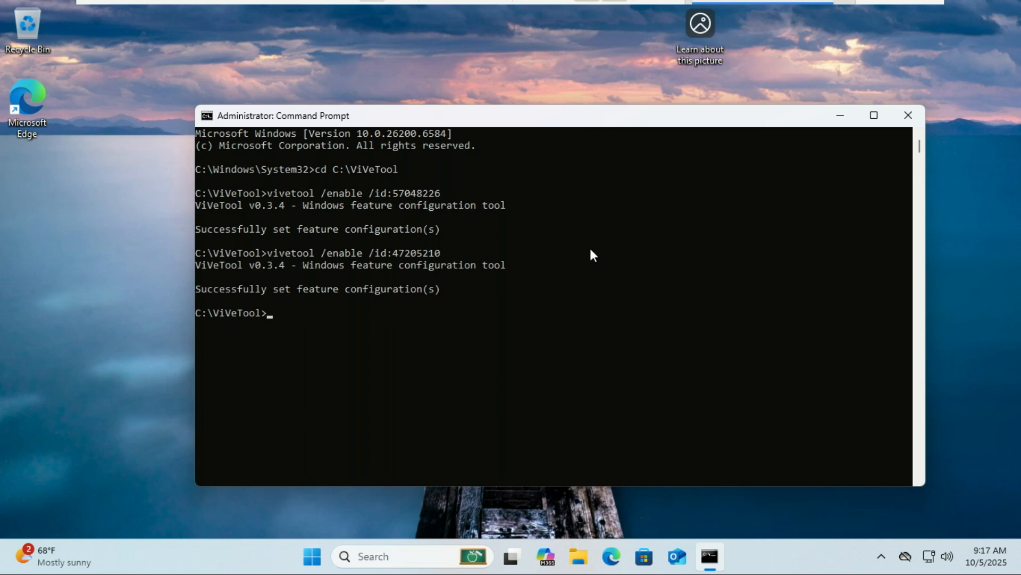
mouse_move(423, 305)
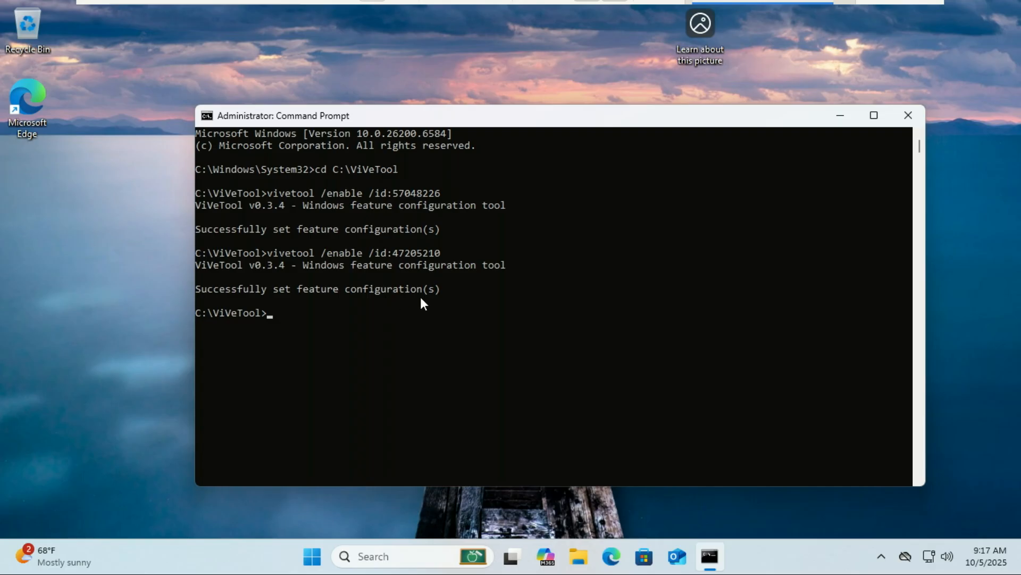
mouse_move(381, 307)
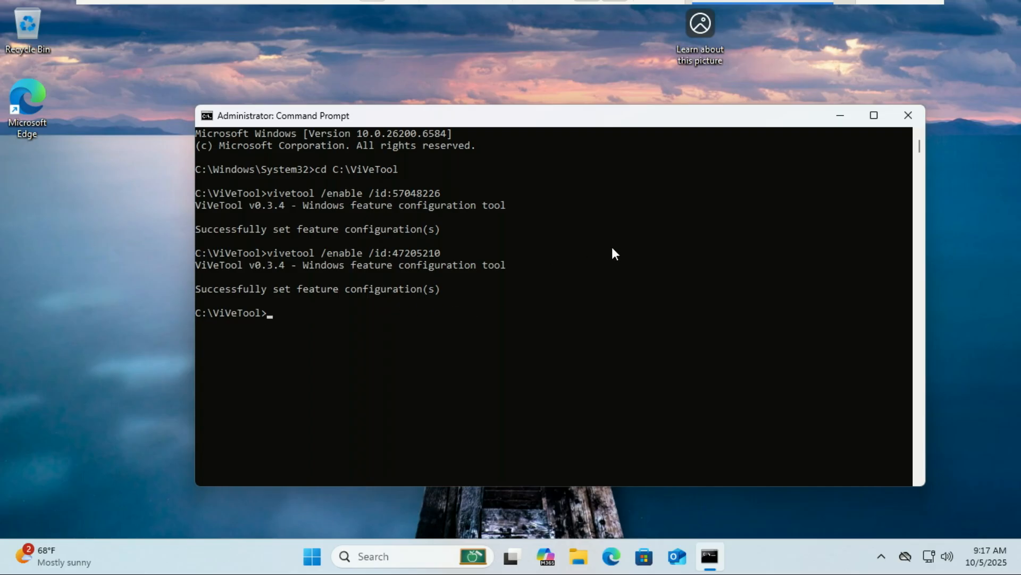
mouse_move(456, 312)
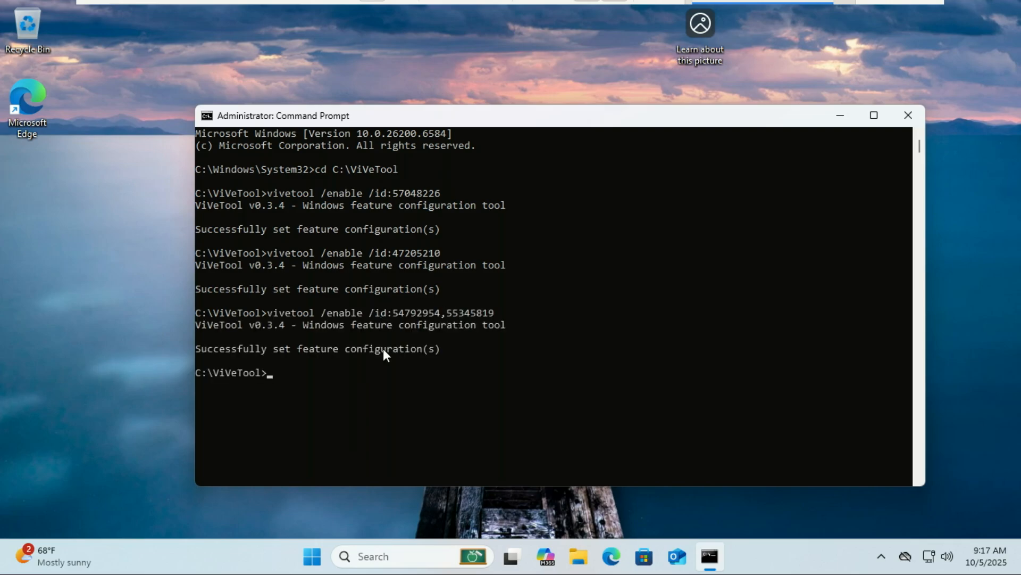
mouse_move(775, 128)
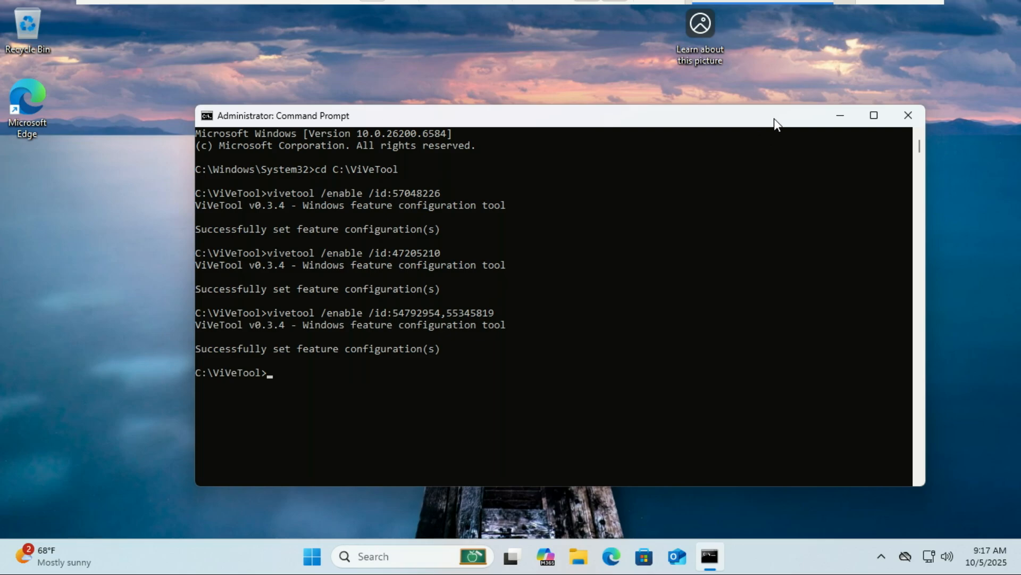
mouse_move(317, 402)
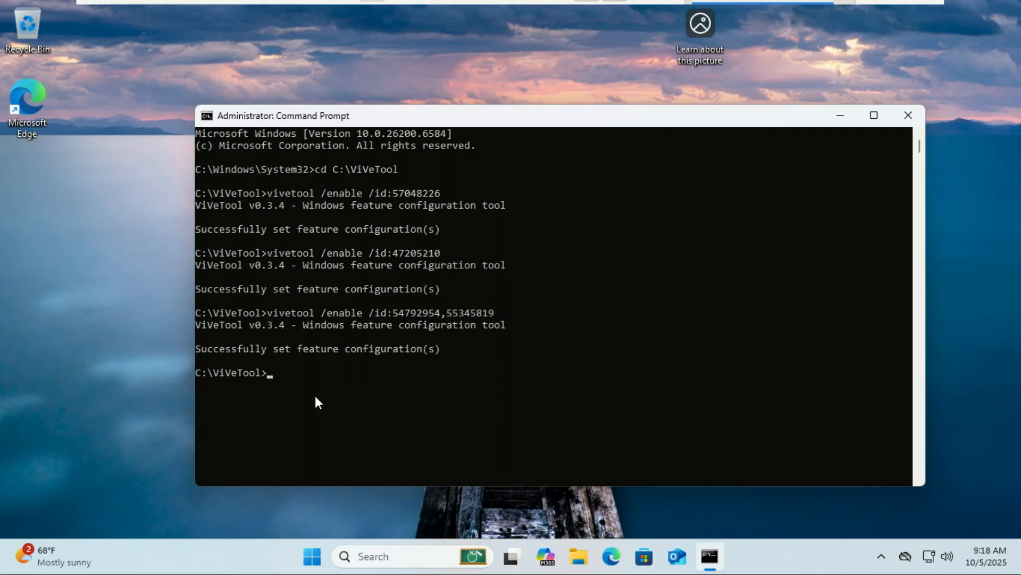
- Enable the remaining feature IDs 48433719, 57857165 and 49453572, each reporting success
text(vivetool /enable /id:48433719)
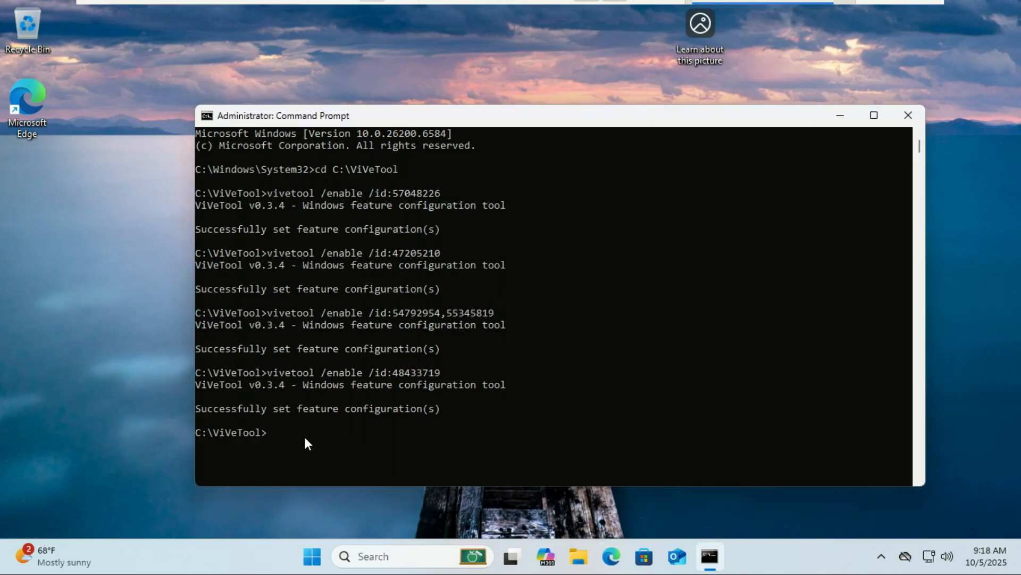
text(vivetool /enable /id:57857165)
text(vivetool /enable /id:57994323)
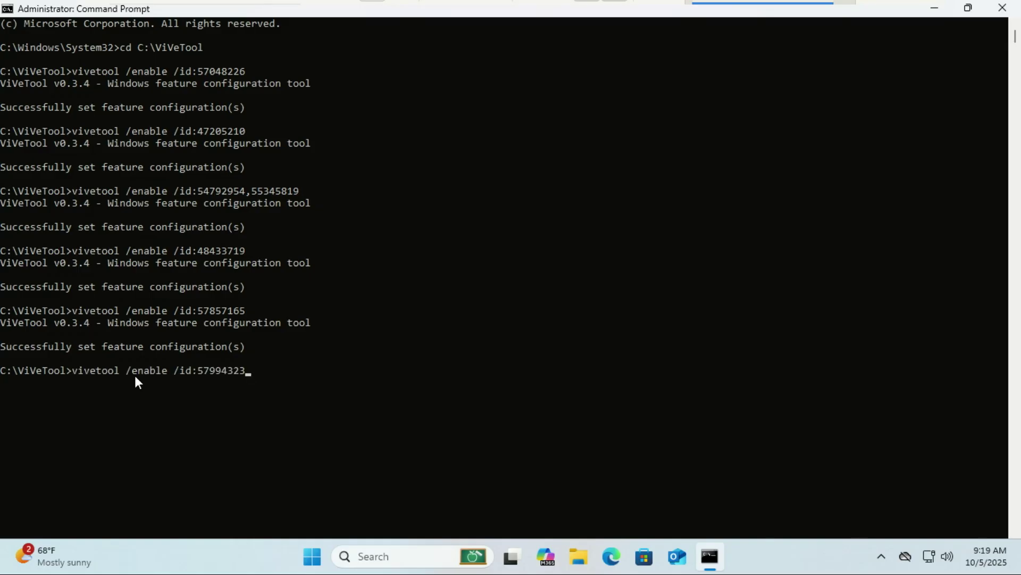
key(Enter)
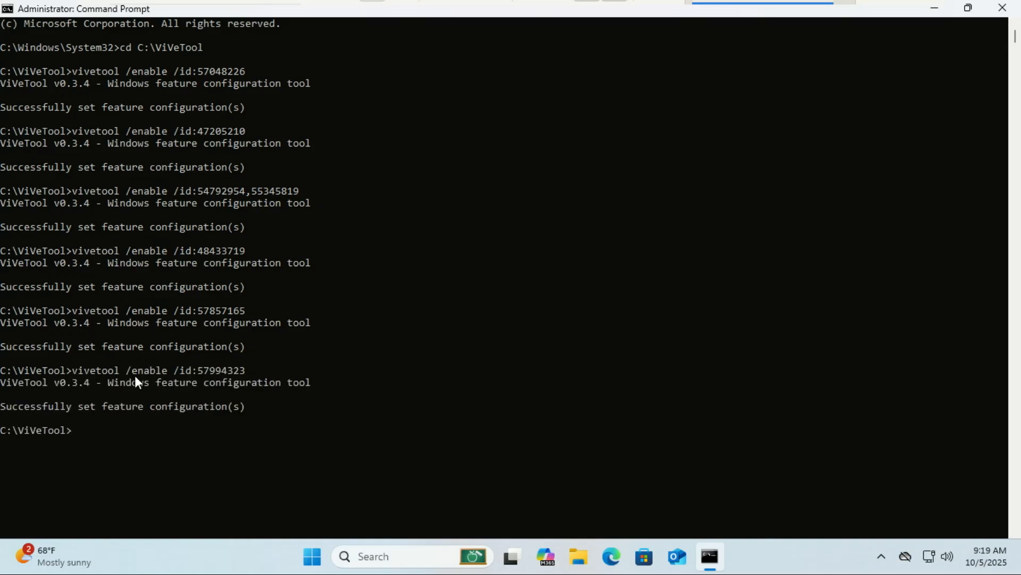
text(vivetool /enable /id:48433719)
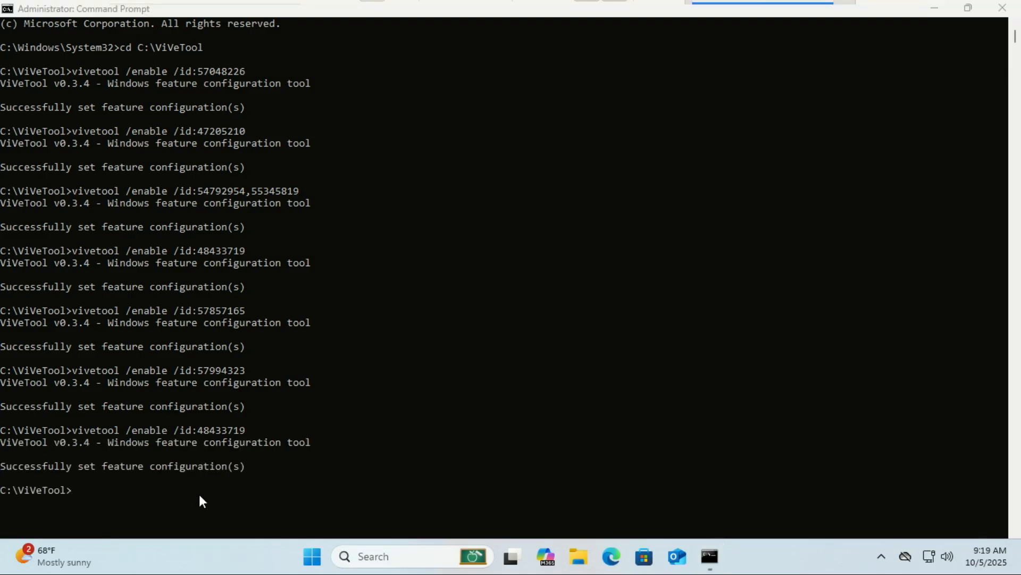
text(vivetool /enable /id:49453572)
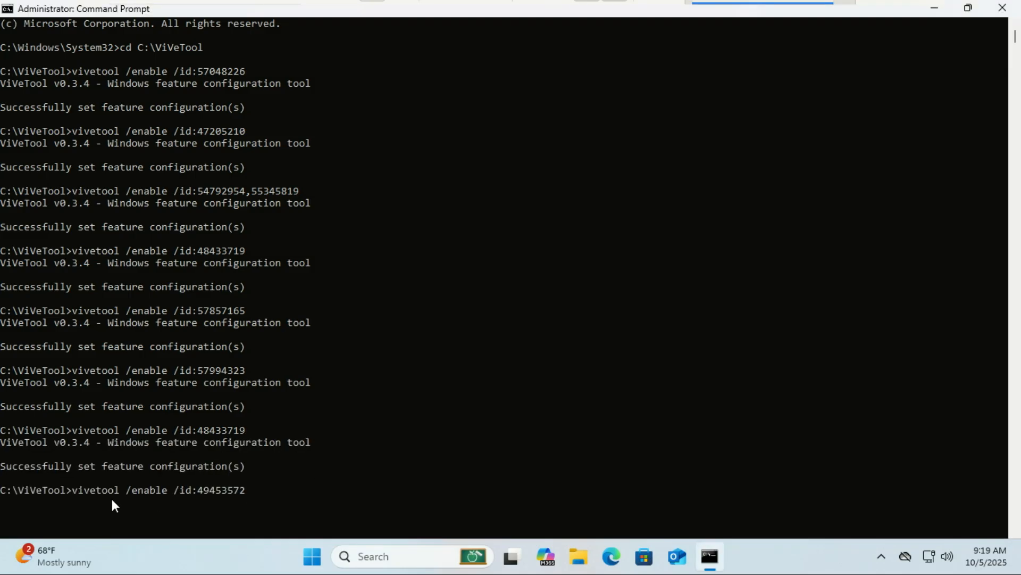
key(Enter)
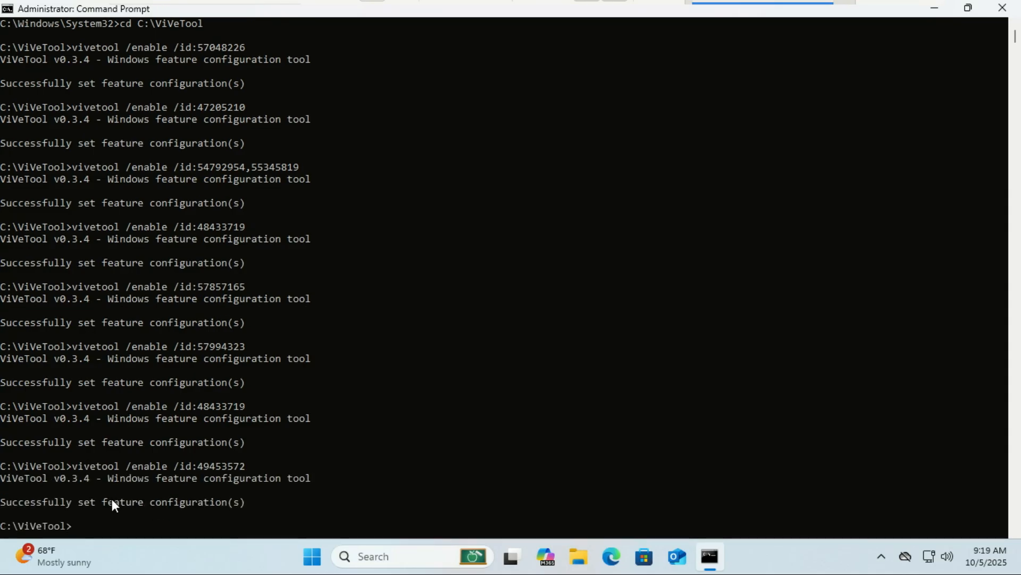
mouse_move(910, 51)
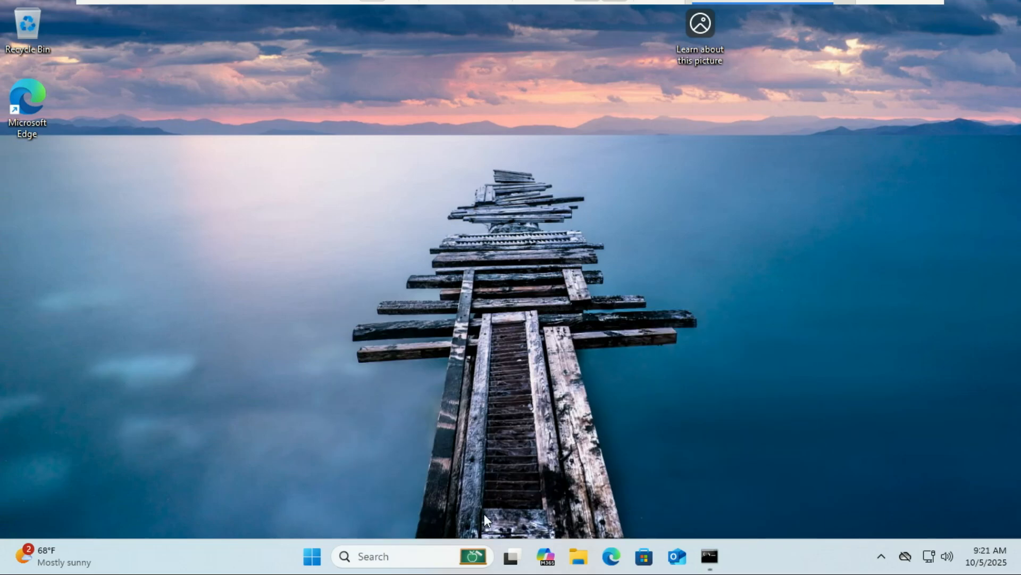
- Launch Microsoft Store from Windows Search and go to its Downloads page
click(390, 556)
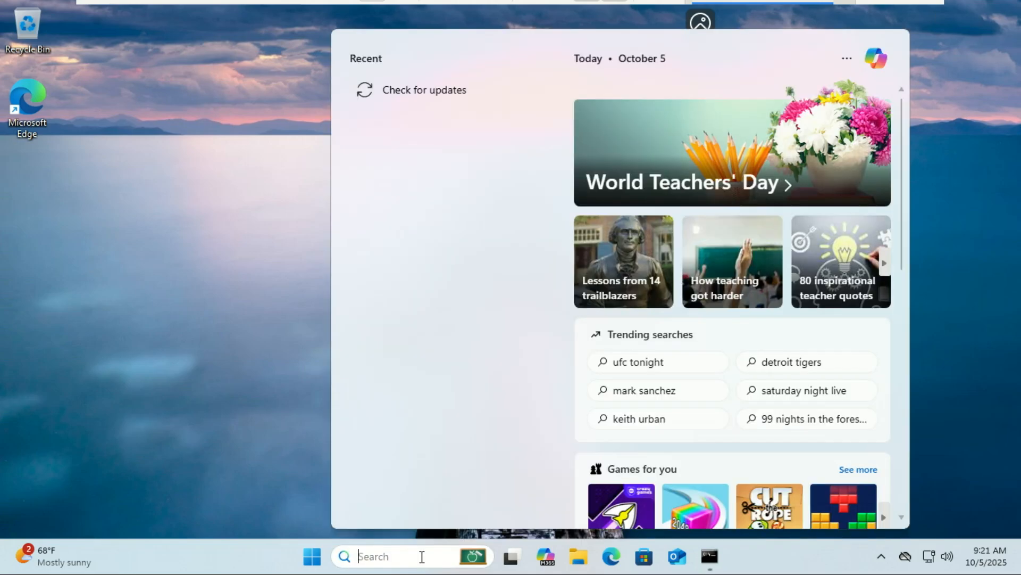
text(store)
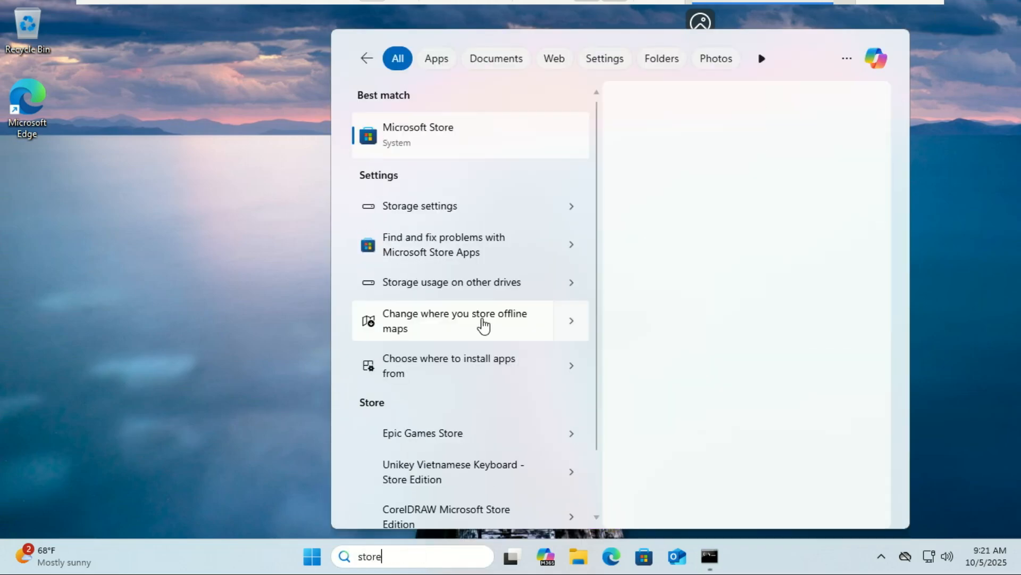
click(417, 134)
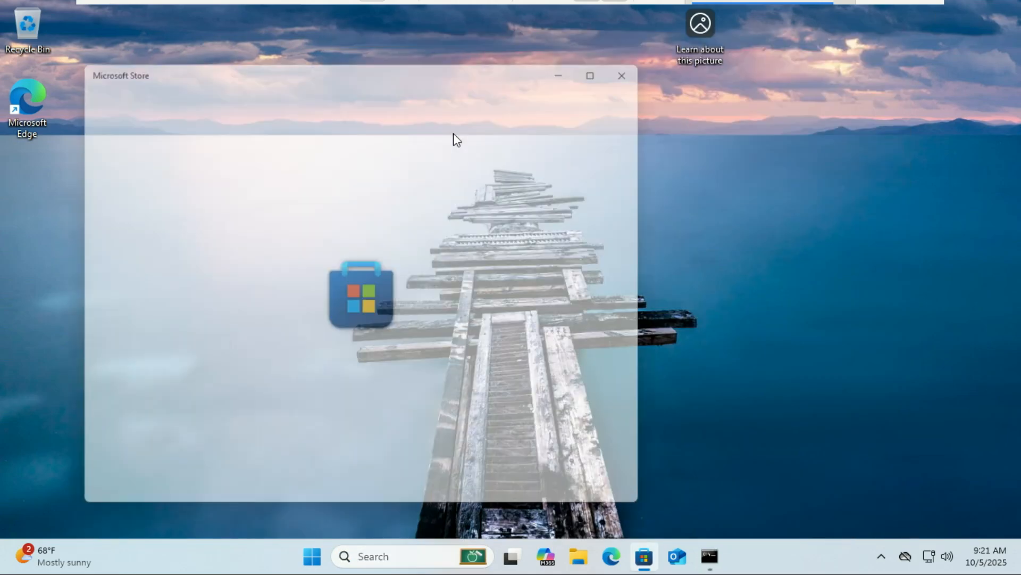
click(26, 465)
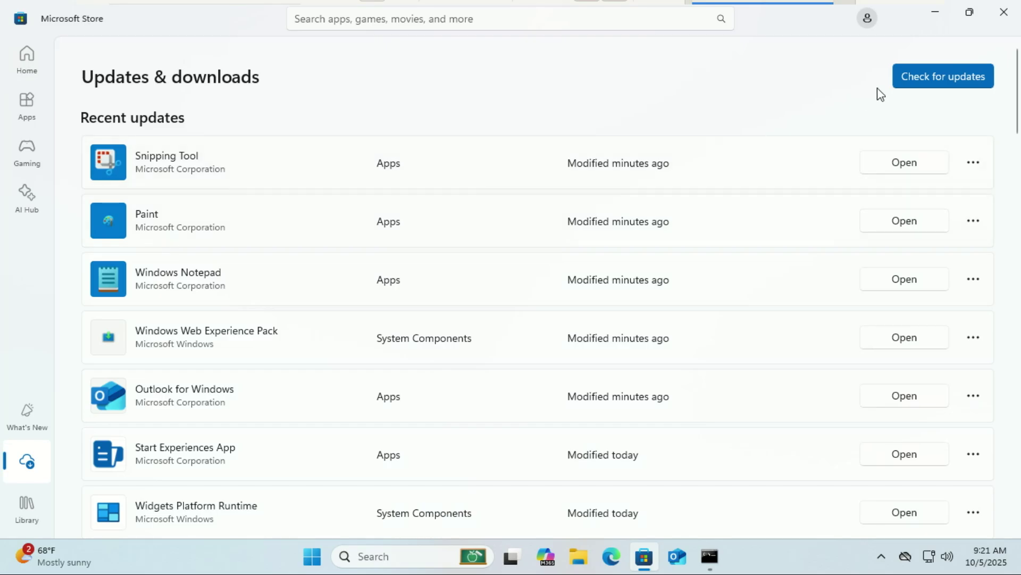
- Check for app updates and start updating all 23 listed apps
click(944, 76)
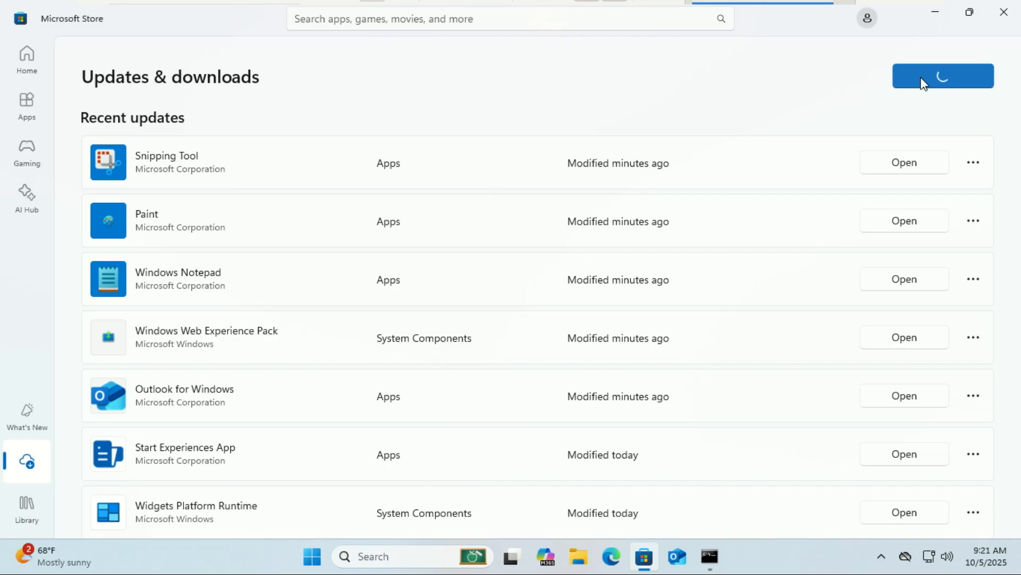
click(942, 75)
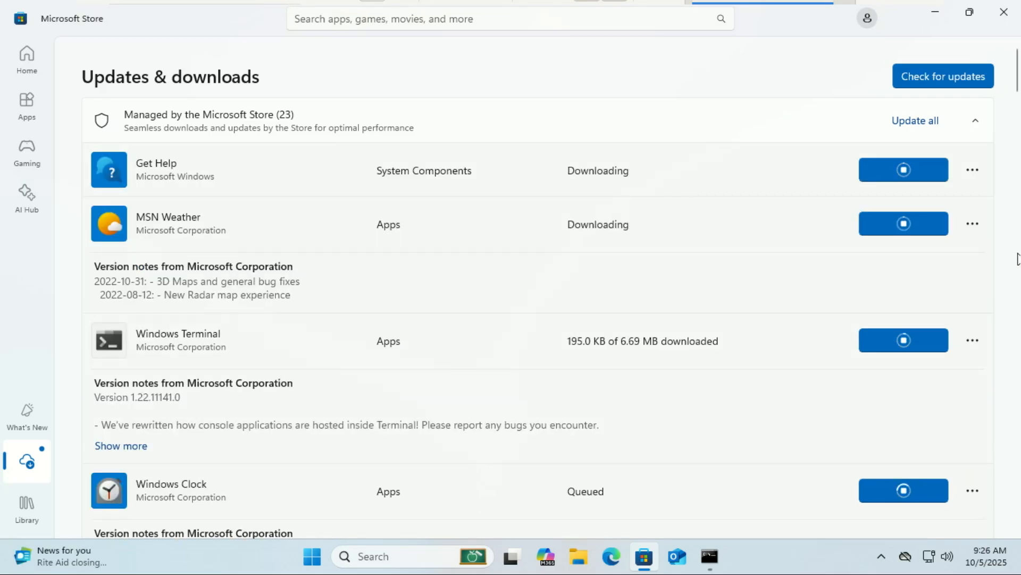
scroll(down, 3)
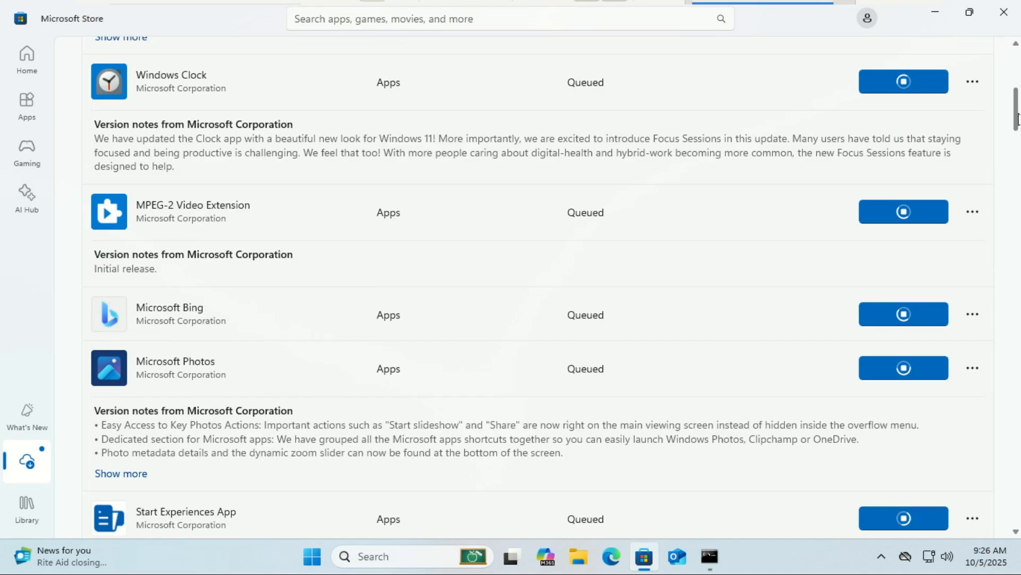
scroll(down, 3)
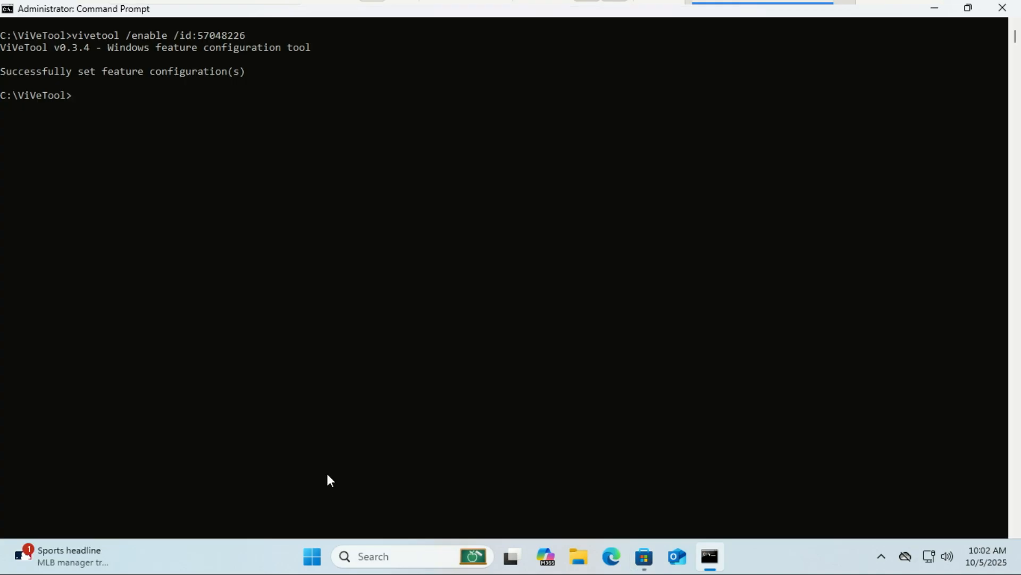
- Restart the PC from the Start menu power options and dismiss the lock screen afterwards
click(310, 571)
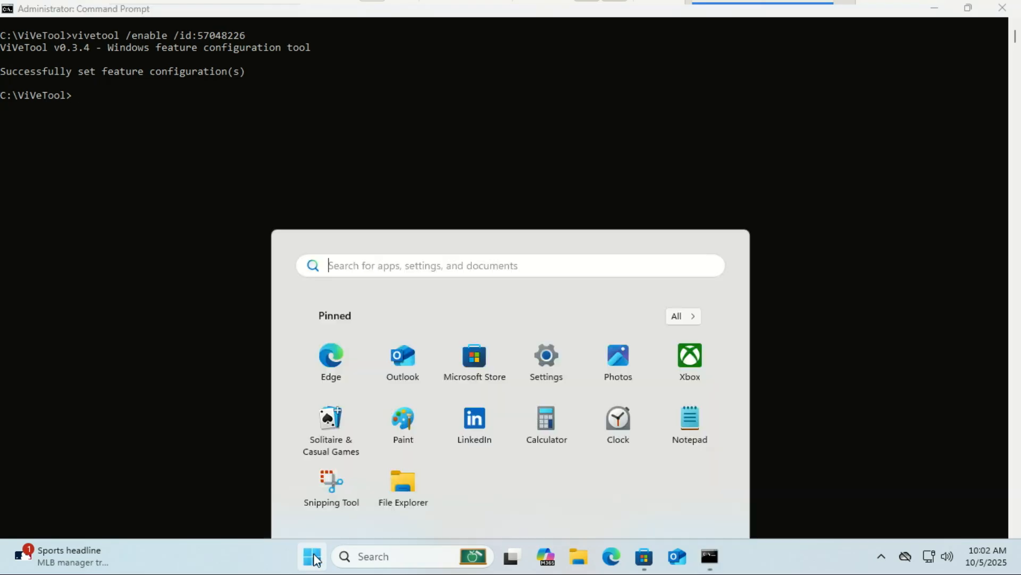
click(312, 571)
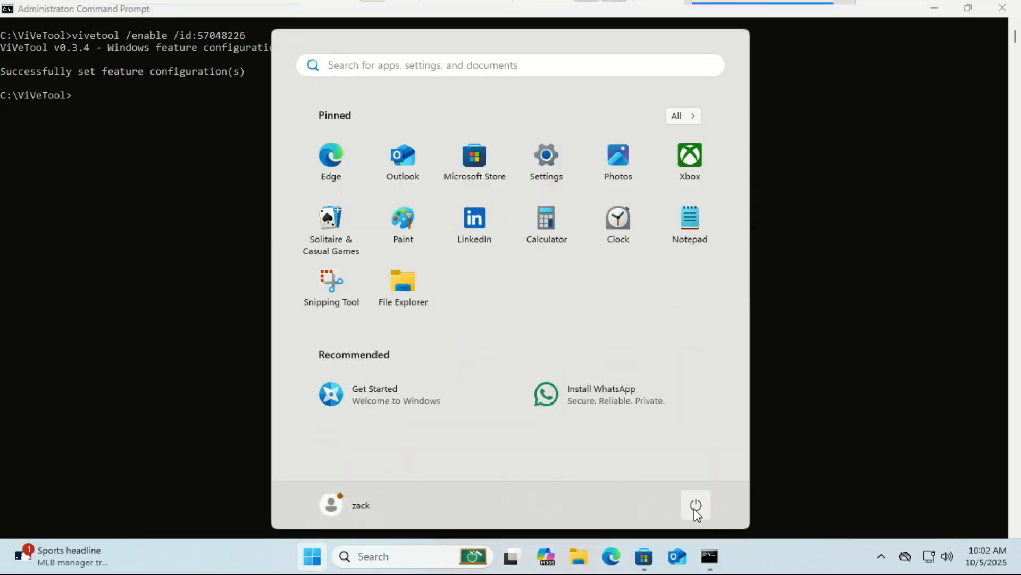
click(696, 504)
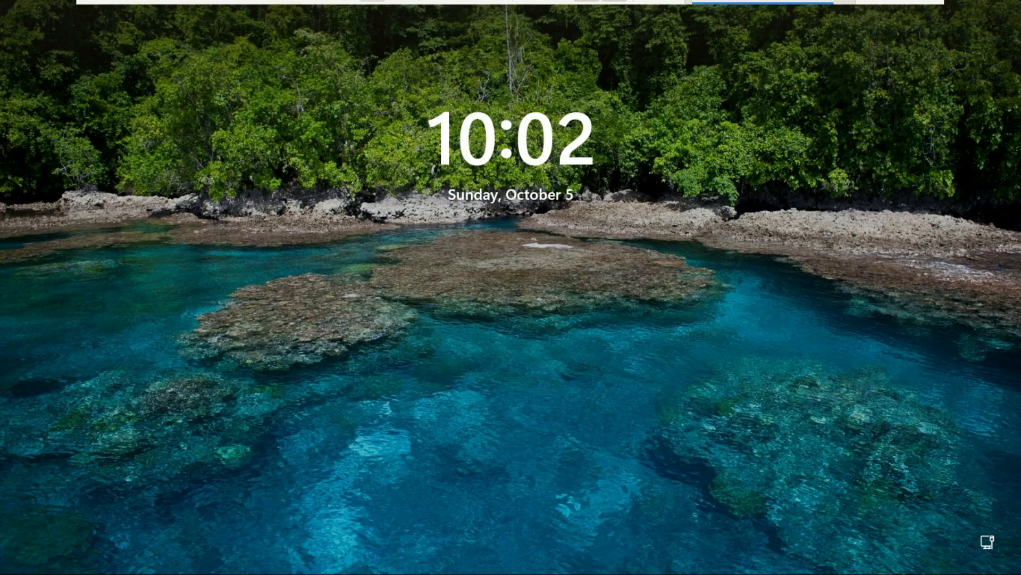
click(328, 571)
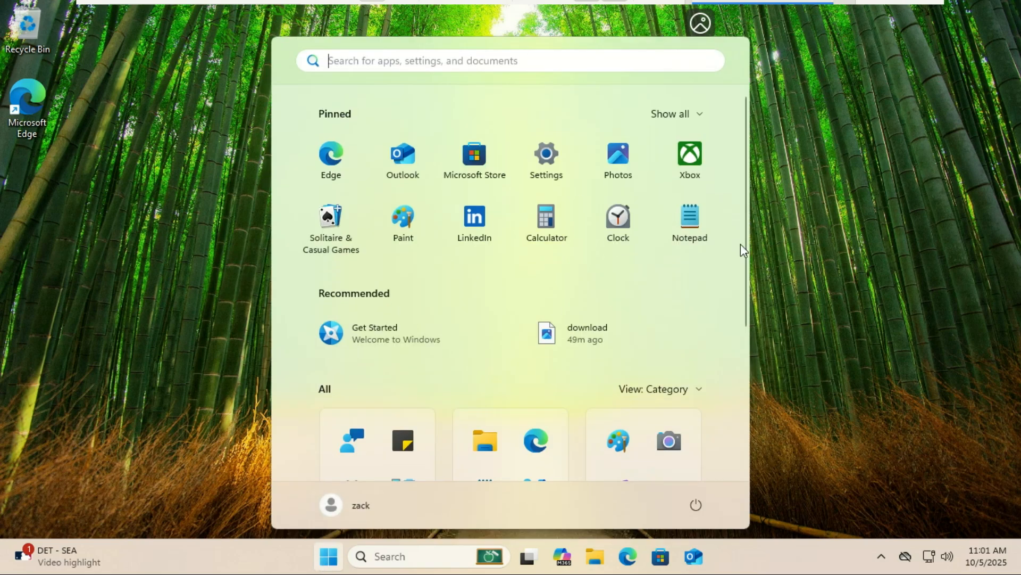
- Scroll the redesigned Start menu to the All section with apps grouped by category
scroll(down, 3)
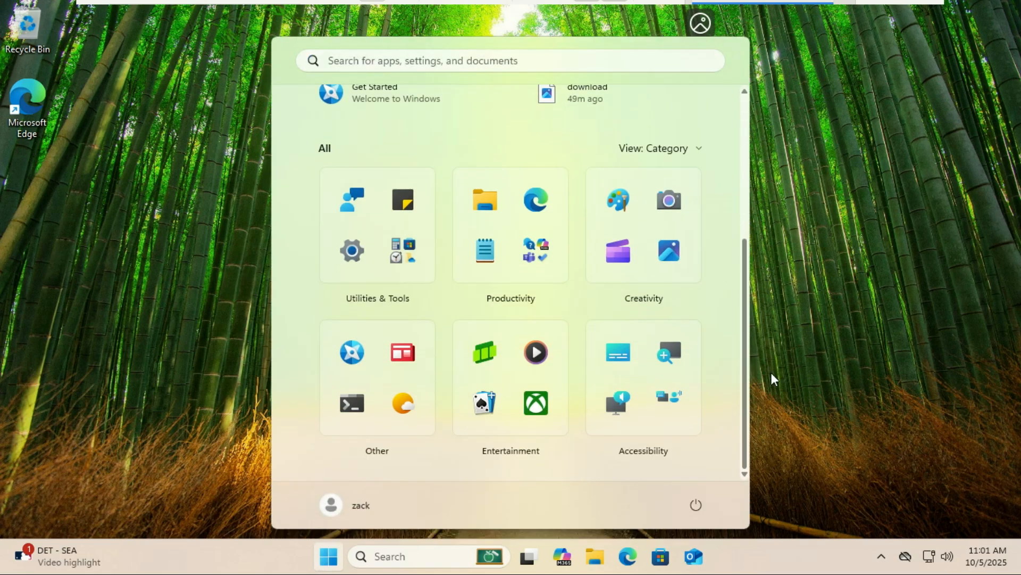
mouse_move(472, 251)
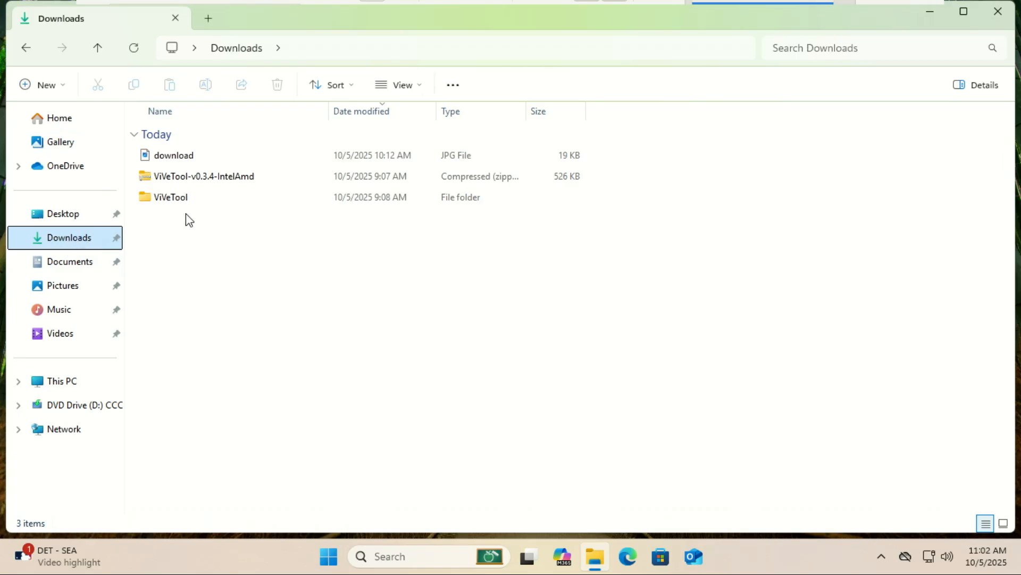
mouse_move(169, 158)
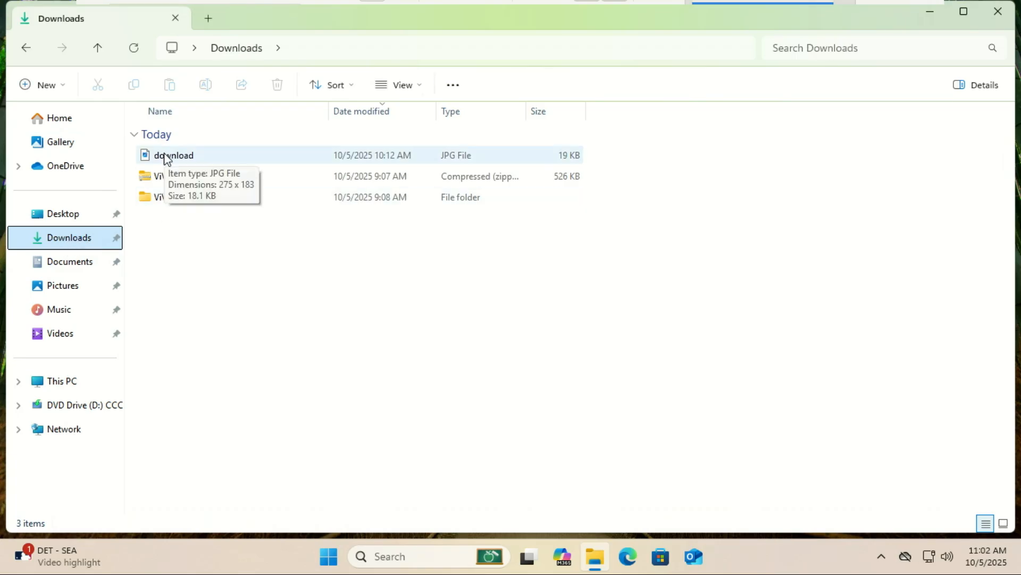
- Select the download JPG and show its context menu with AI actions like Remove background
click(175, 156)
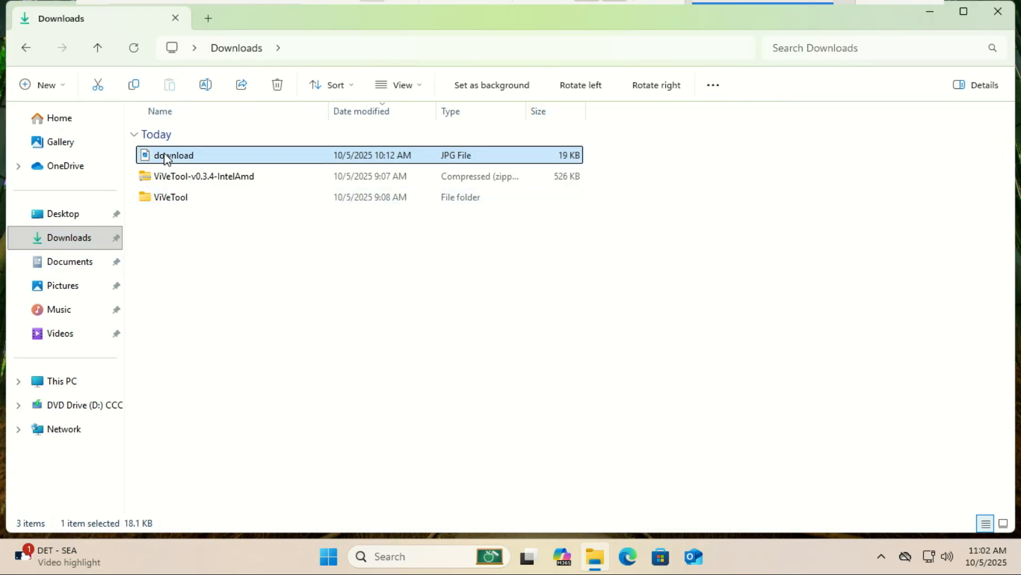
right_click(170, 155)
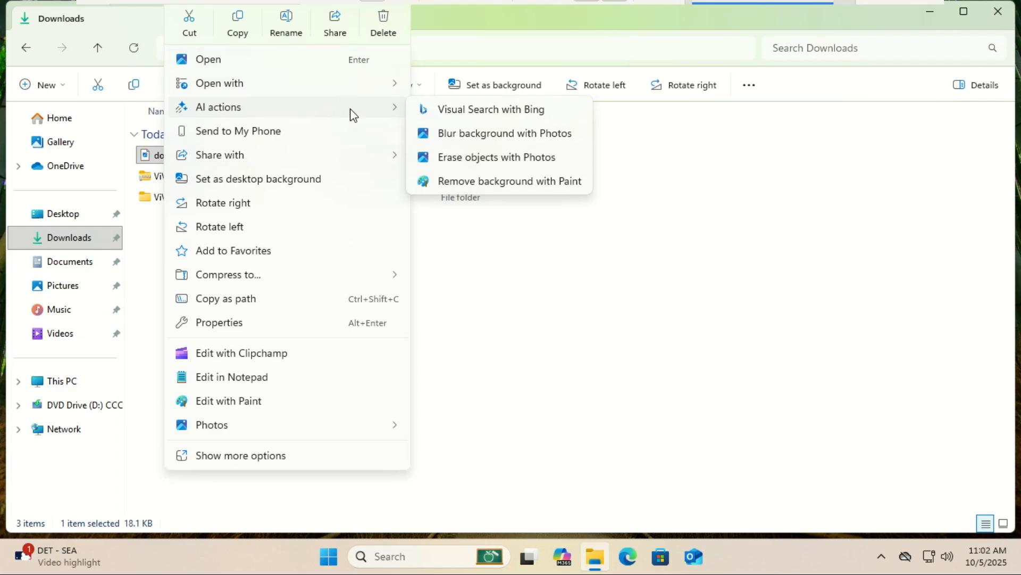
mouse_move(476, 196)
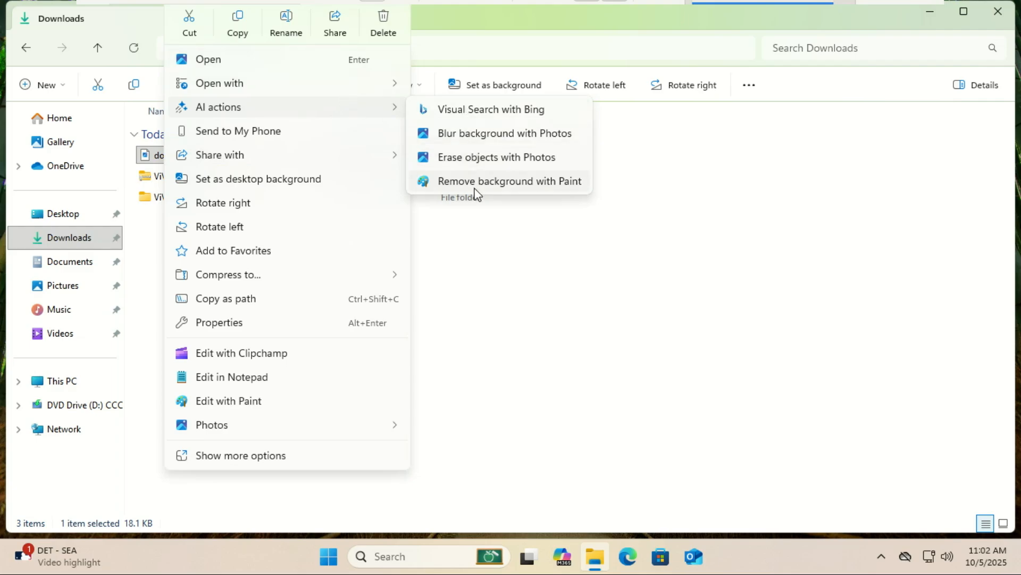
mouse_move(488, 183)
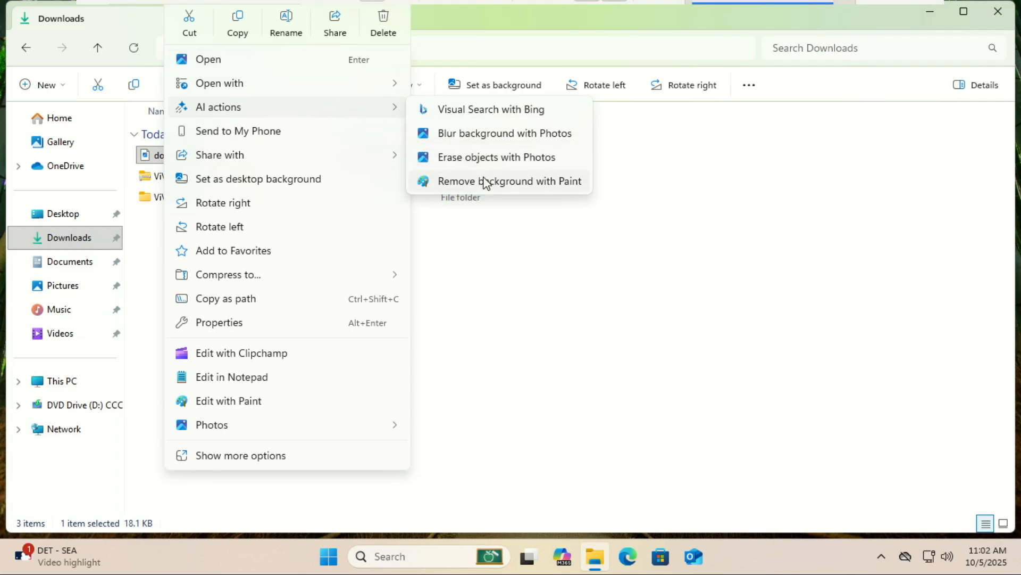
mouse_move(542, 274)
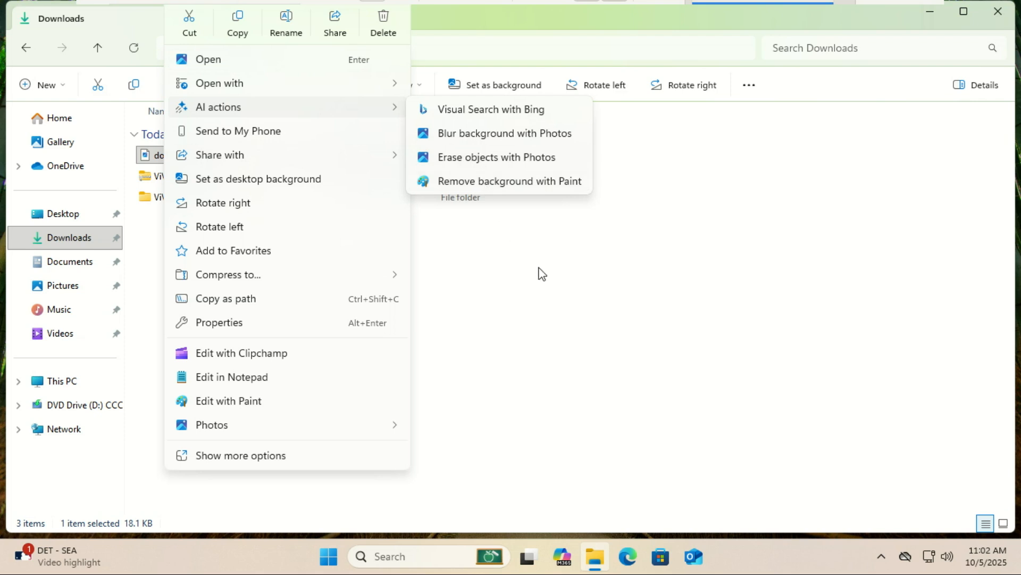